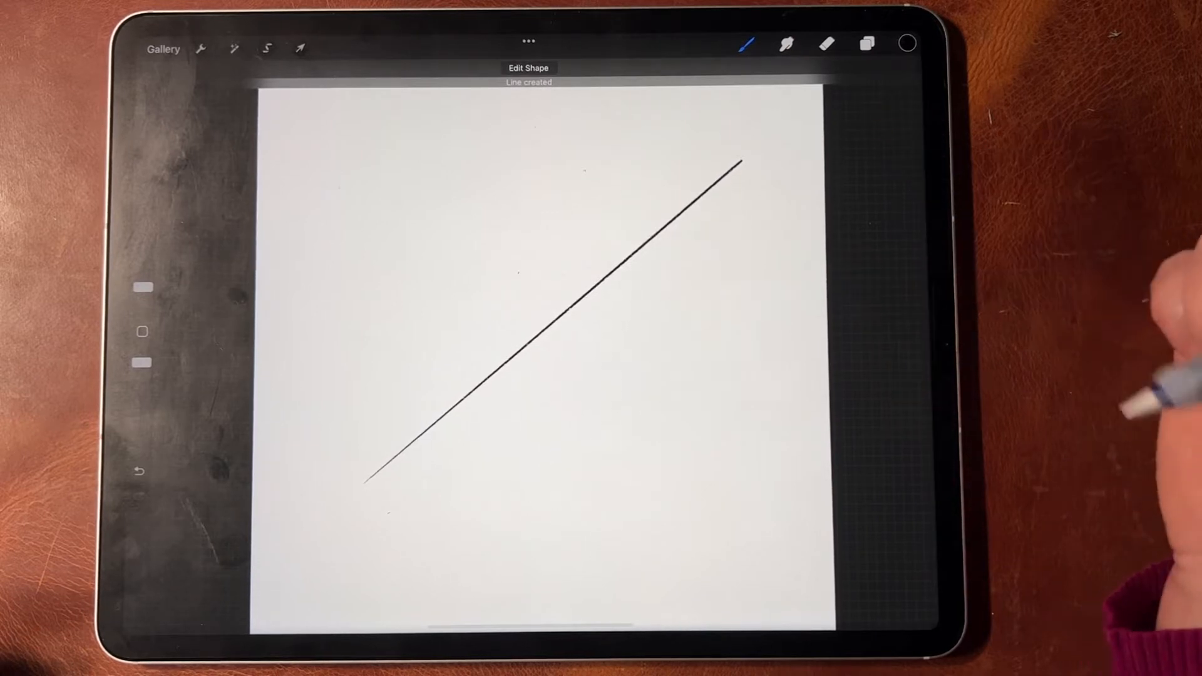
mouse_move(874, 47)
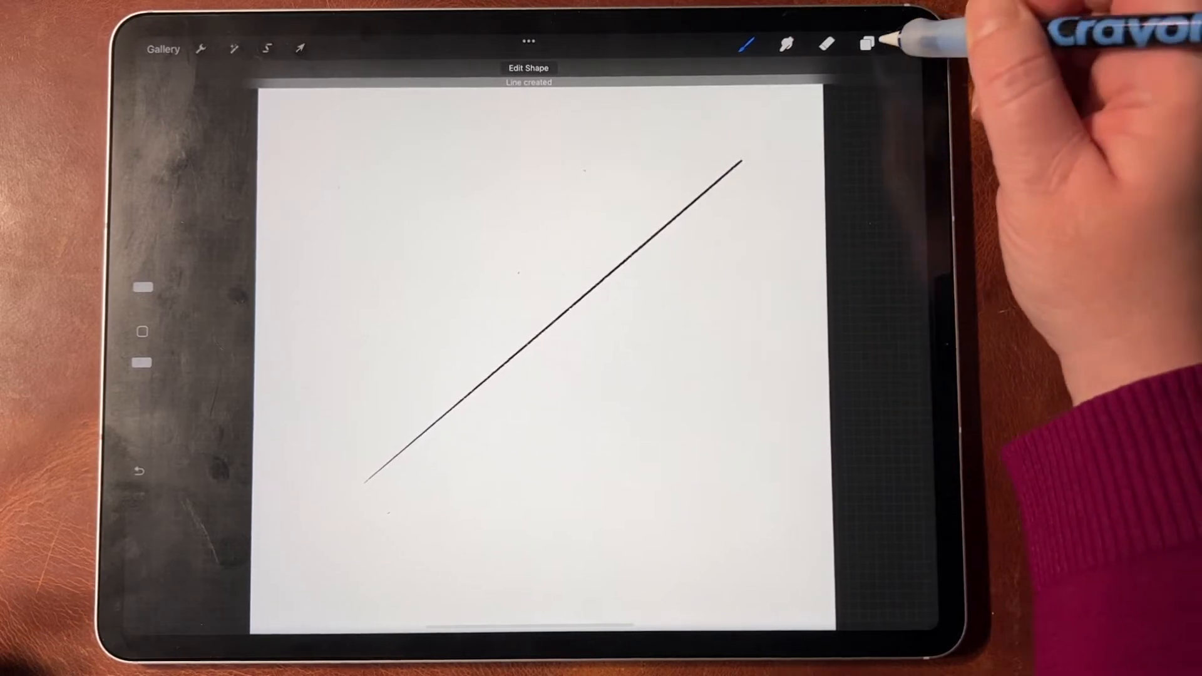
Hide Layer 4 with the diagonal line and add an empty Layer 5 above it
left_click(867, 45)
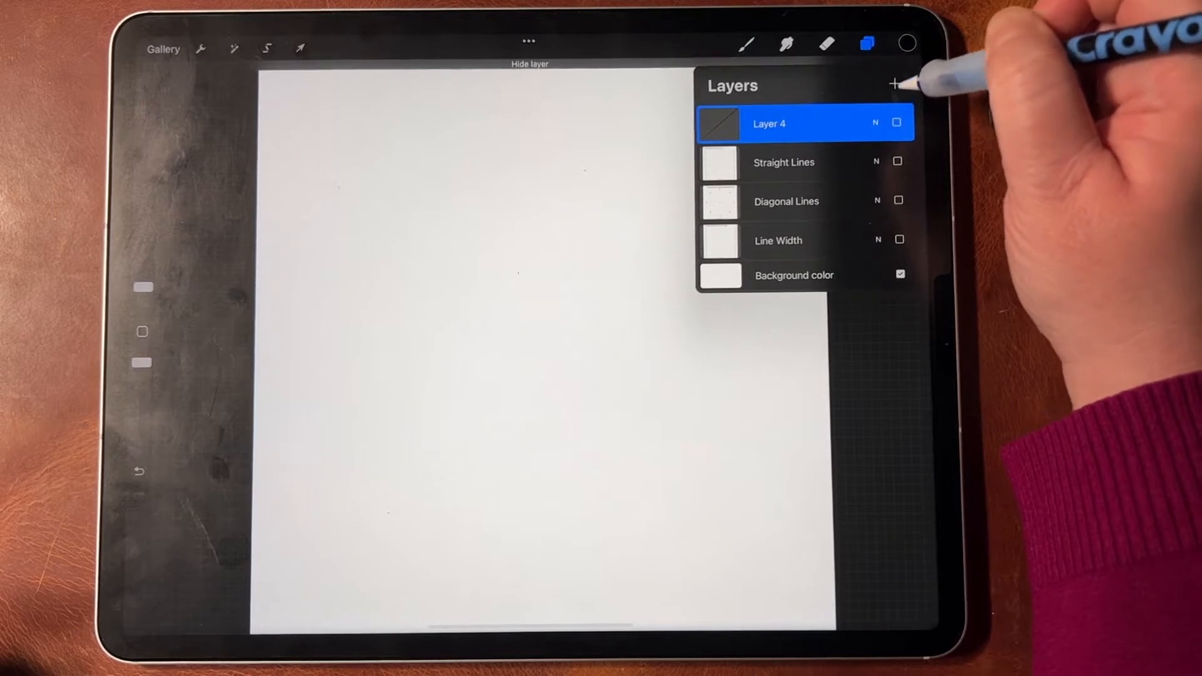
left_click(895, 83)
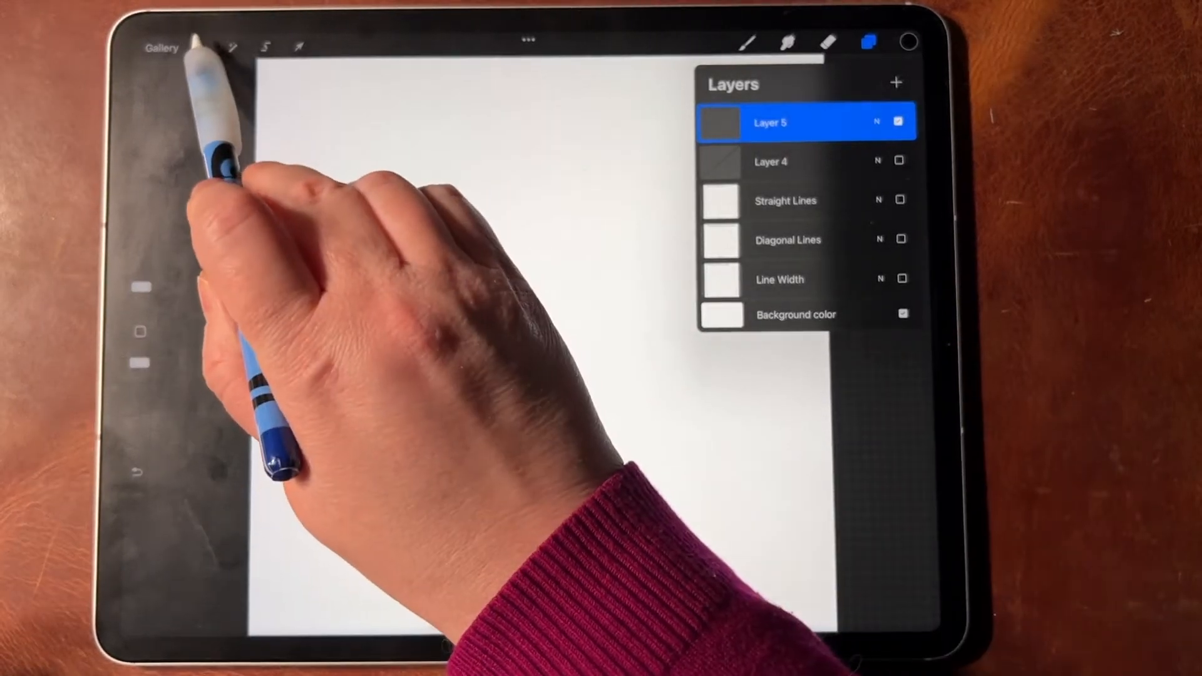
Turn on a square 2D Grid drawing guide from Actions > Canvas and return to the canvas
left_click(200, 46)
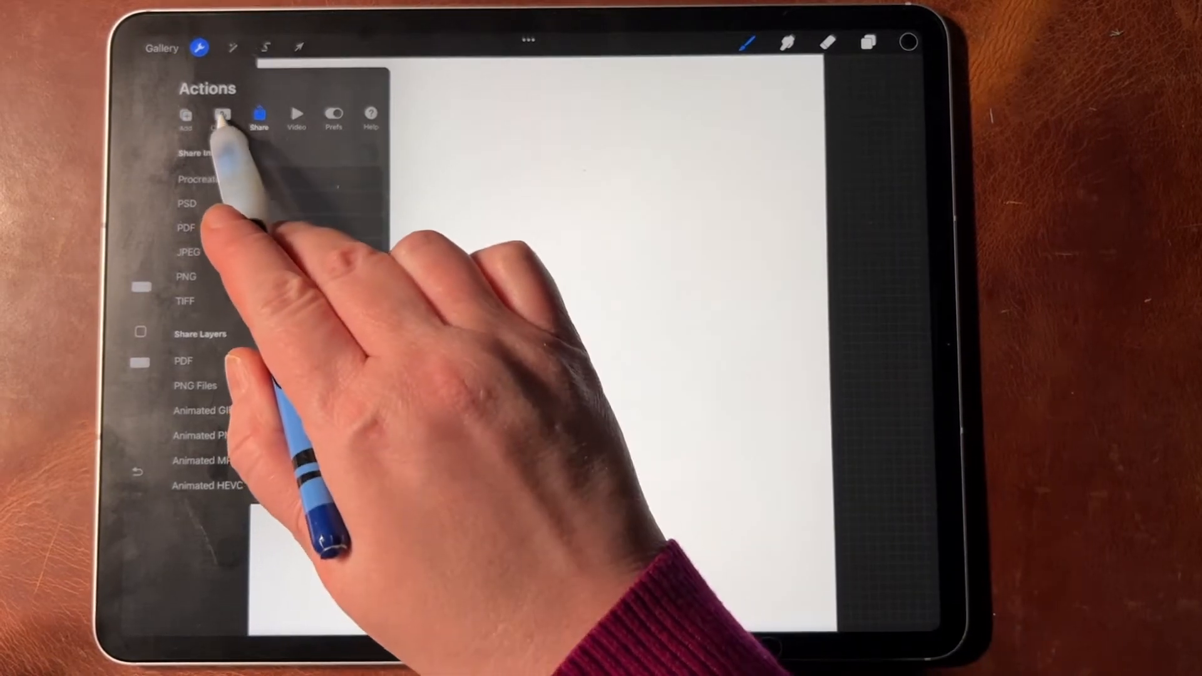
left_click(222, 114)
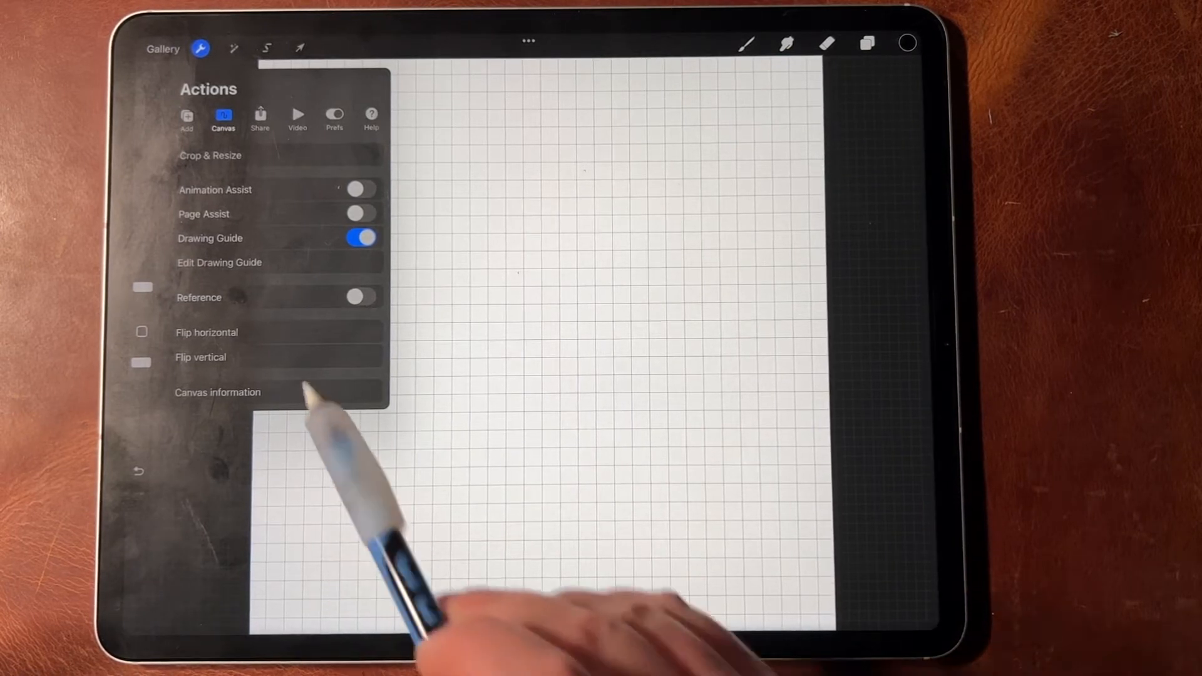
left_click(218, 263)
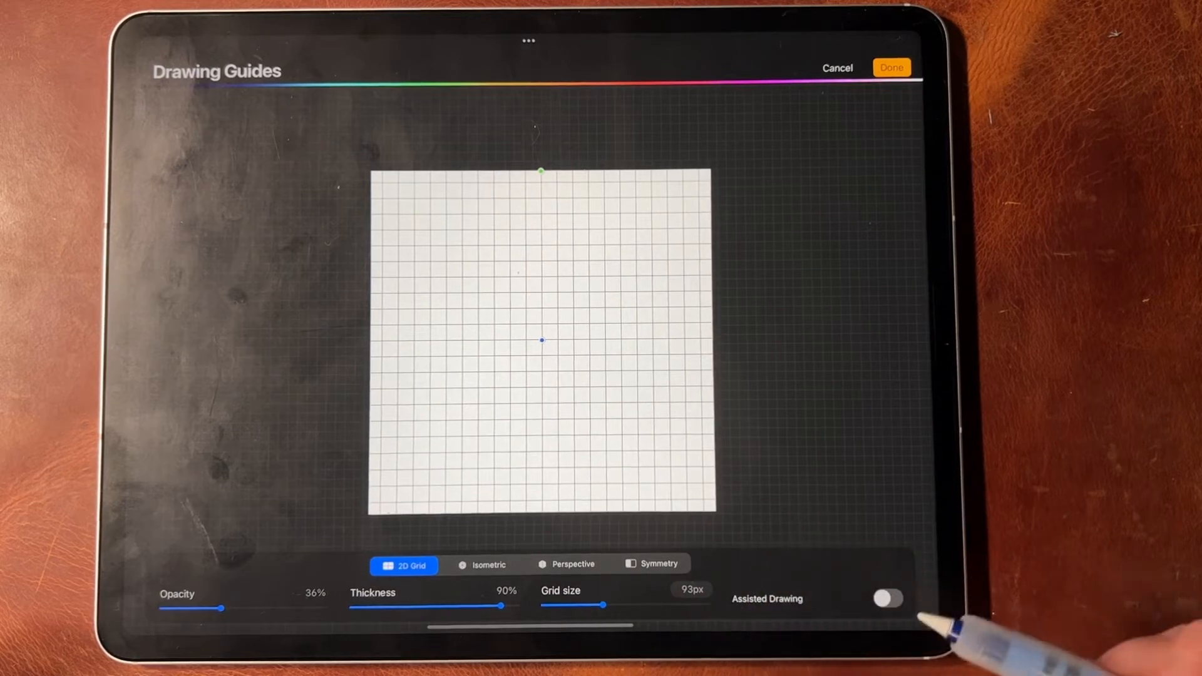
left_click(886, 599)
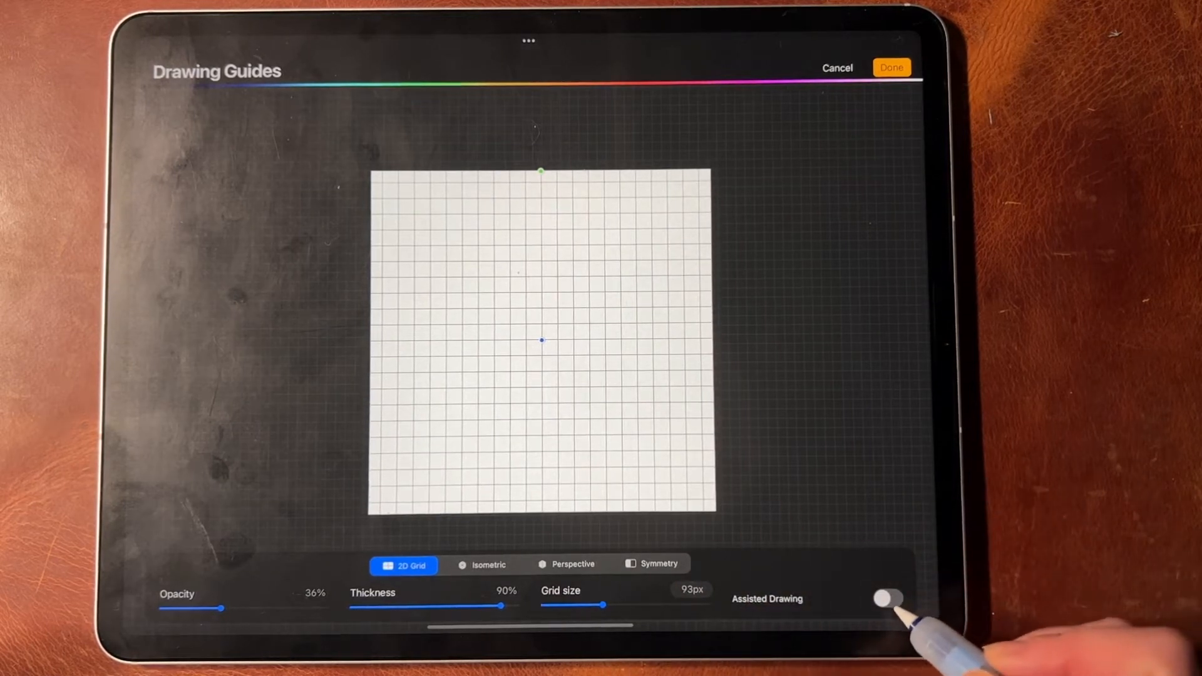
left_click(888, 599)
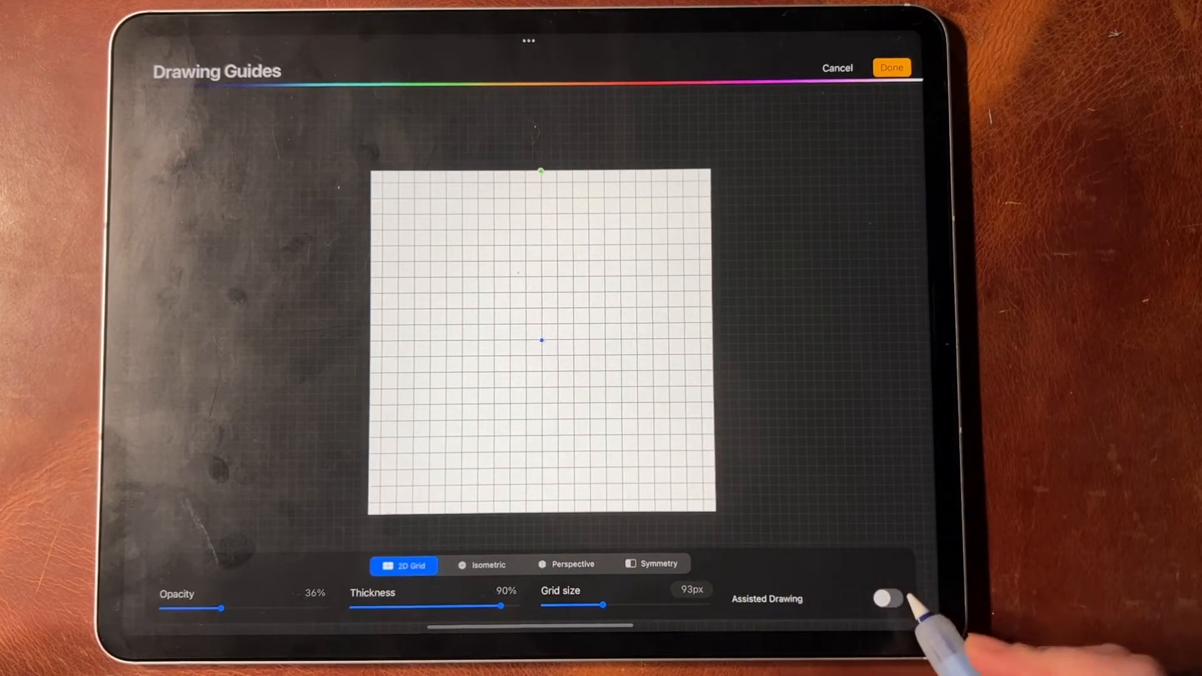
left_click(888, 598)
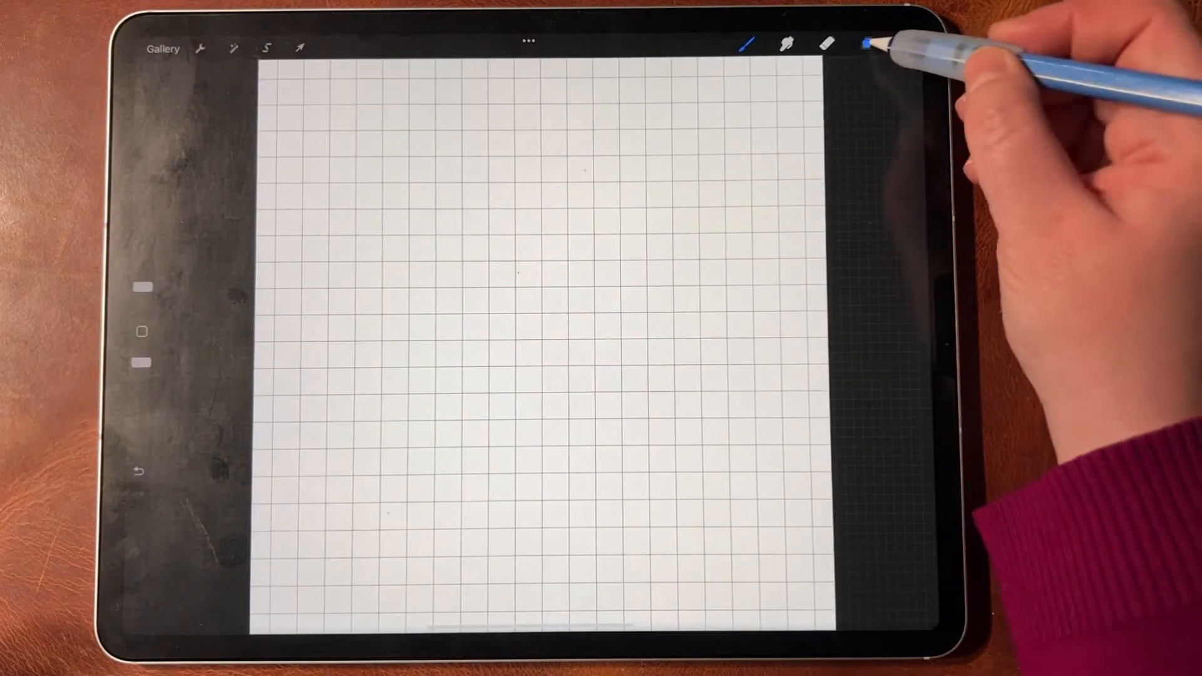
Enable Drawing Assist on Layer 5 for the horizontal and diagonal strokes
left_click(866, 44)
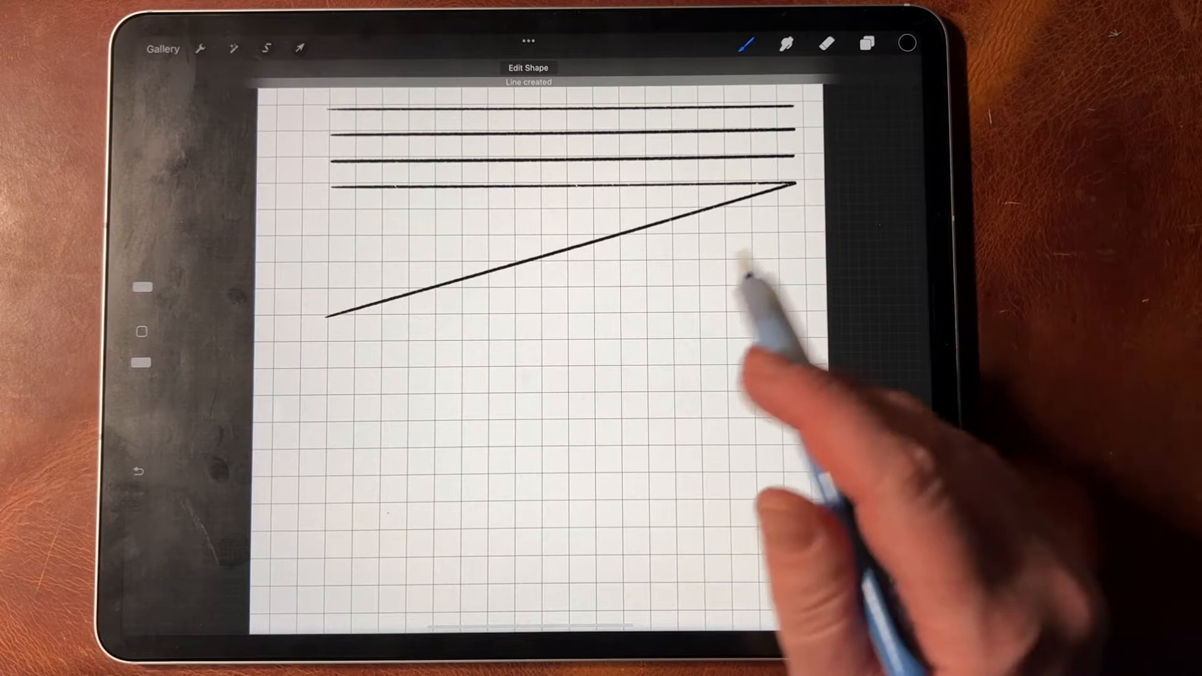
Hide Layer 5, add Layer 6 and turn on Drawing Assist for the looping calligraphy strokes
left_click(867, 43)
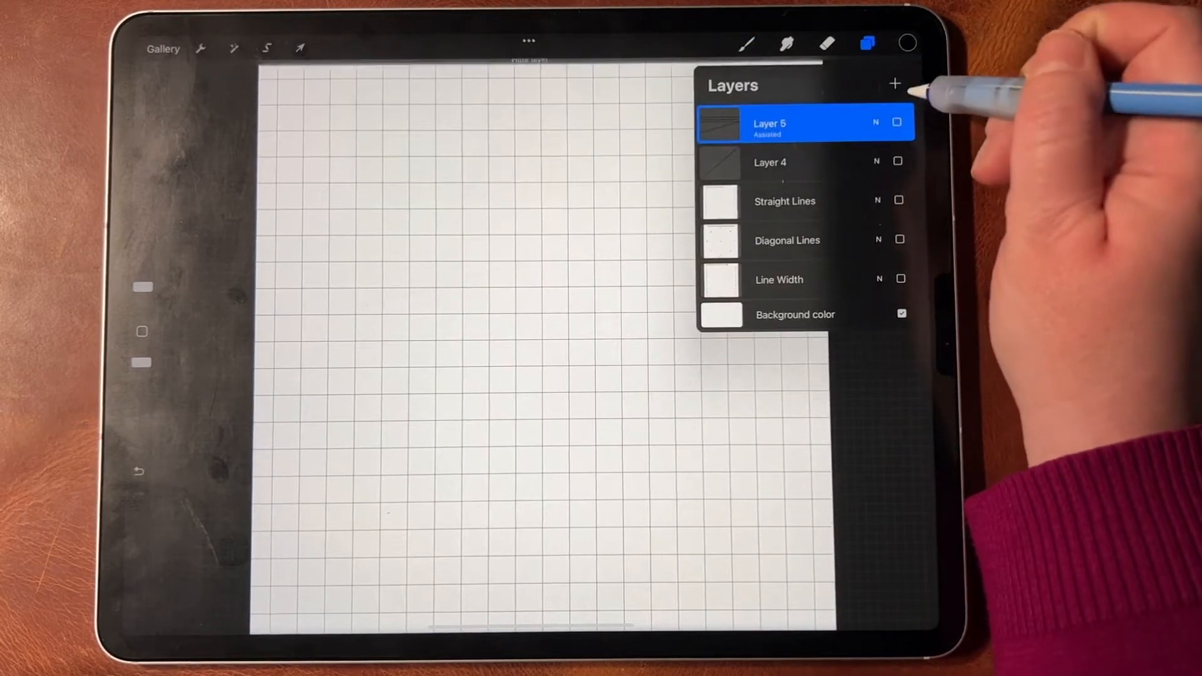
left_click(893, 84)
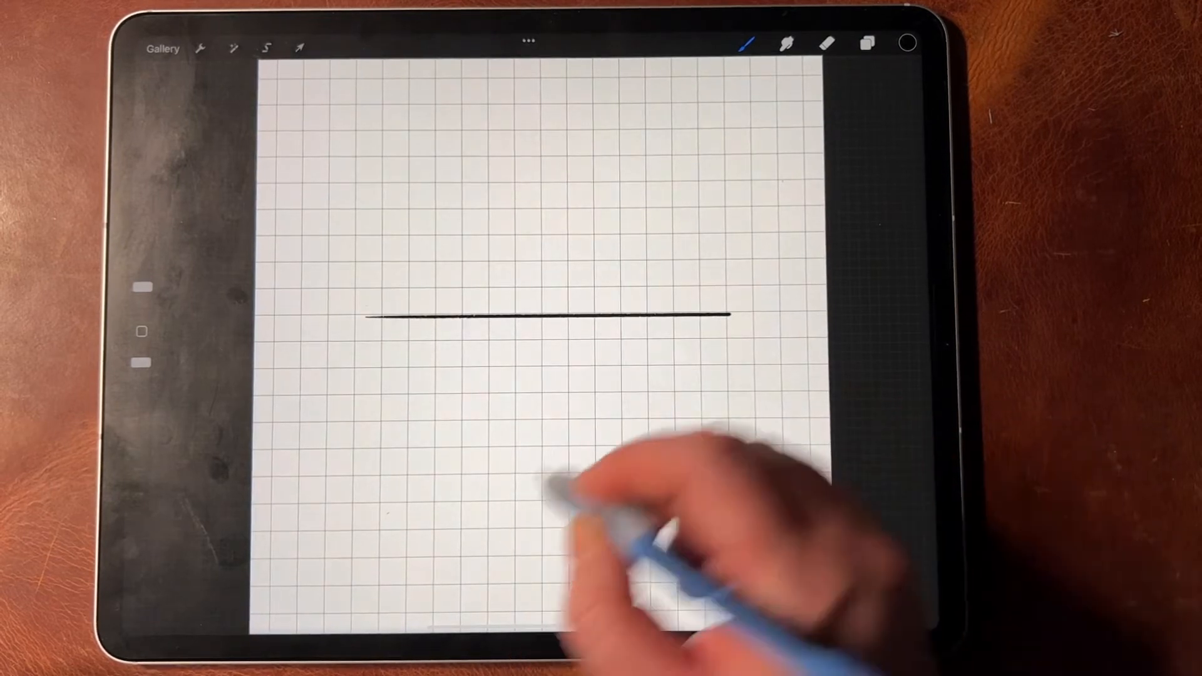
left_click(867, 44)
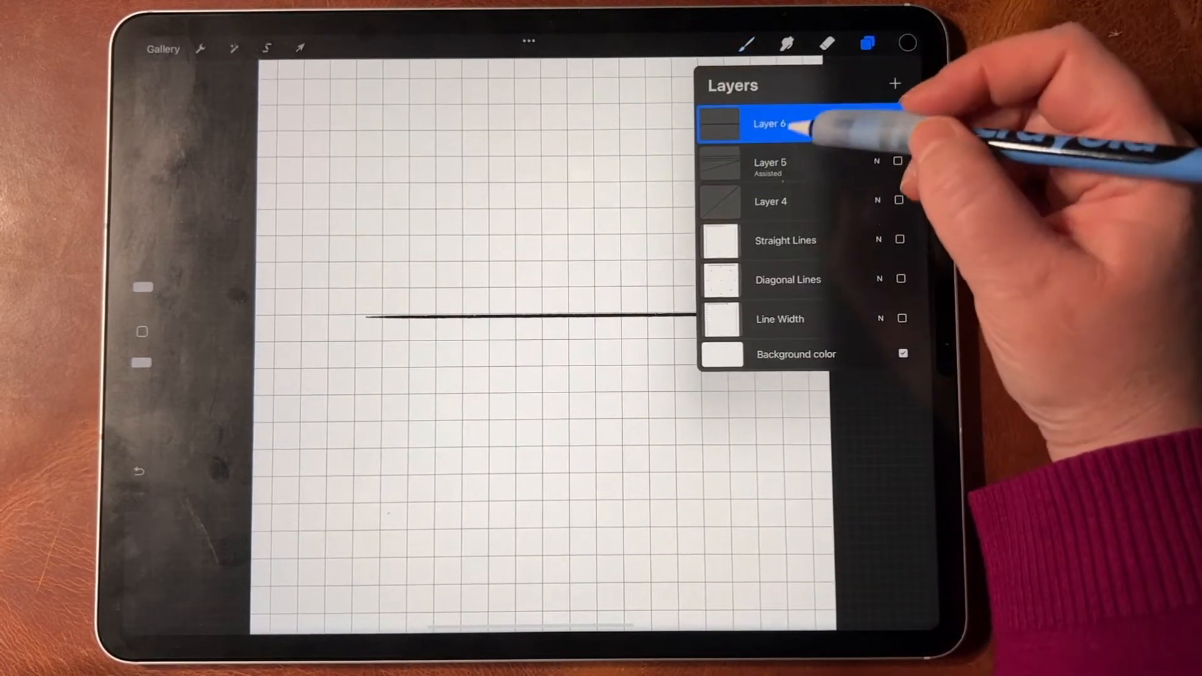
left_click(769, 124)
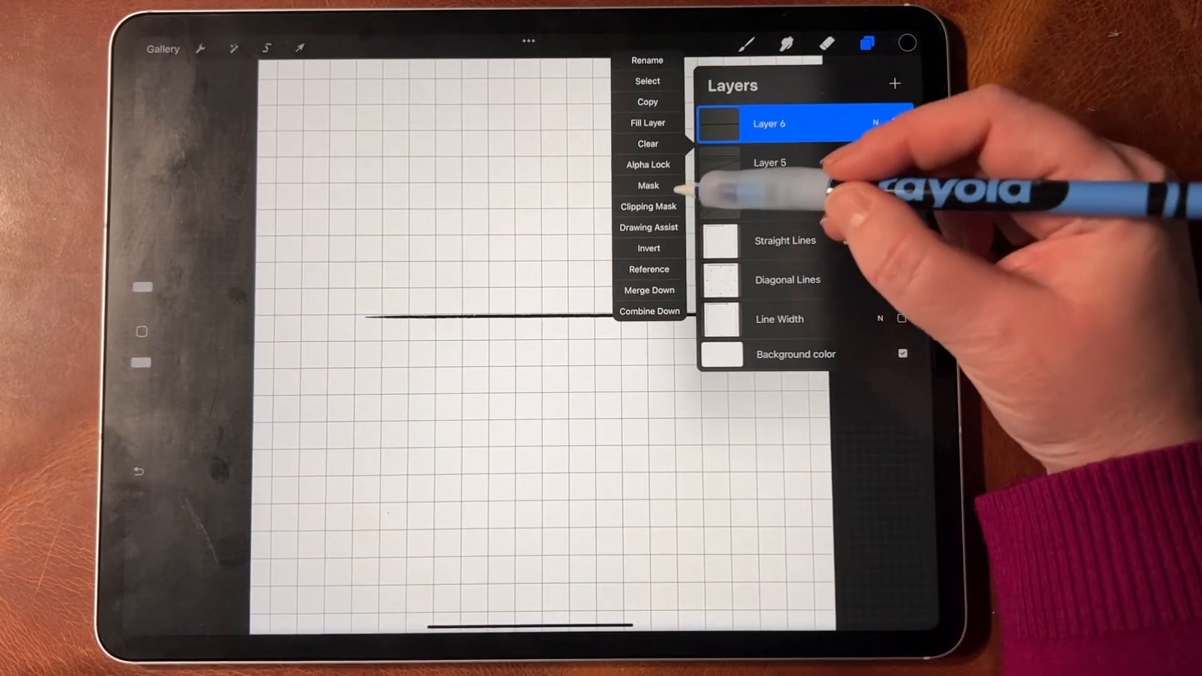
left_click(647, 226)
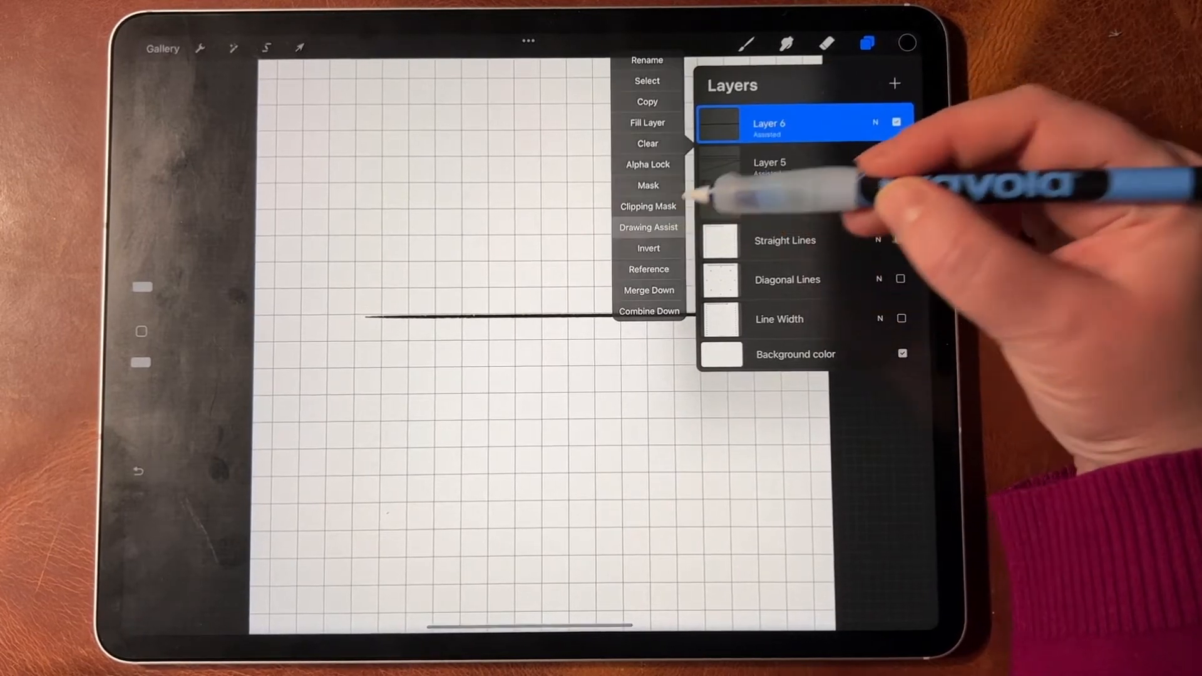
left_click(648, 226)
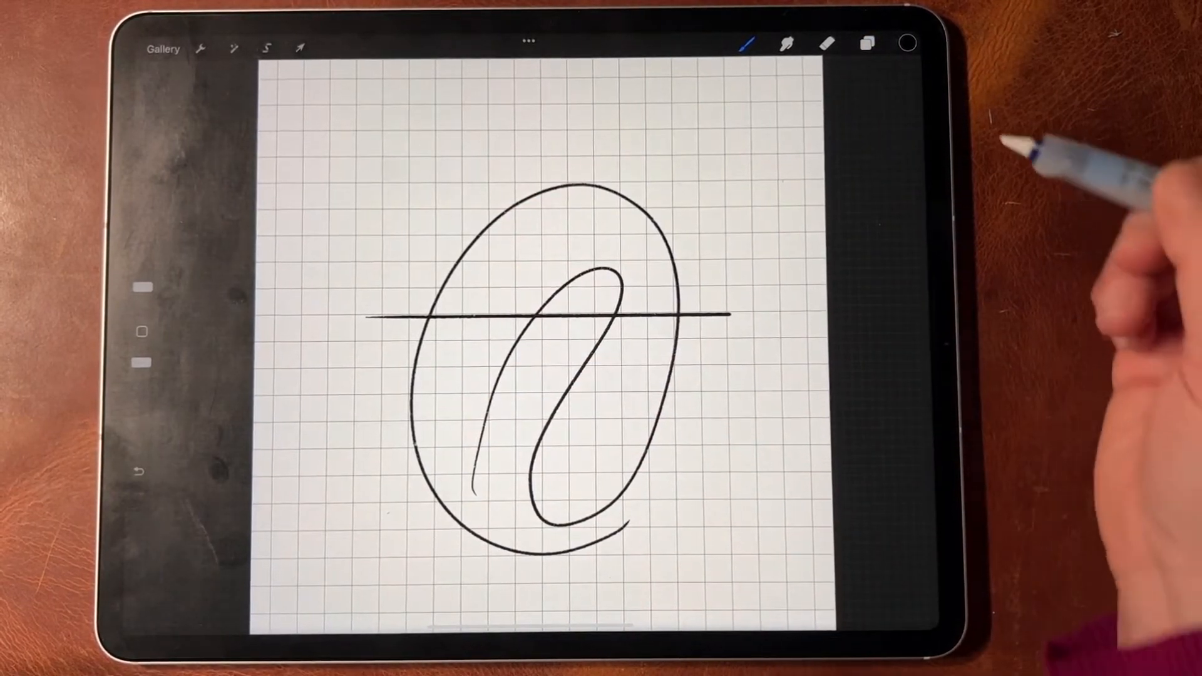
Toggle Drawing Assist on Layer 6 to add the lower-right corner lines and extra loops
left_click(868, 44)
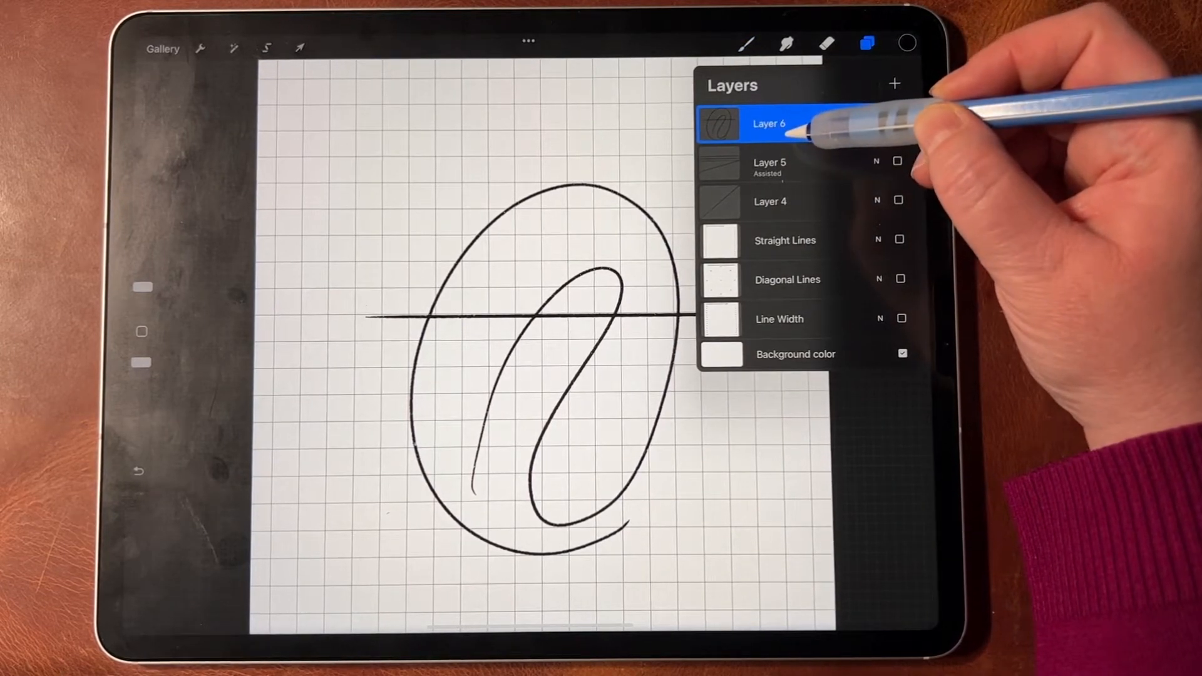
mouse_move(798, 122)
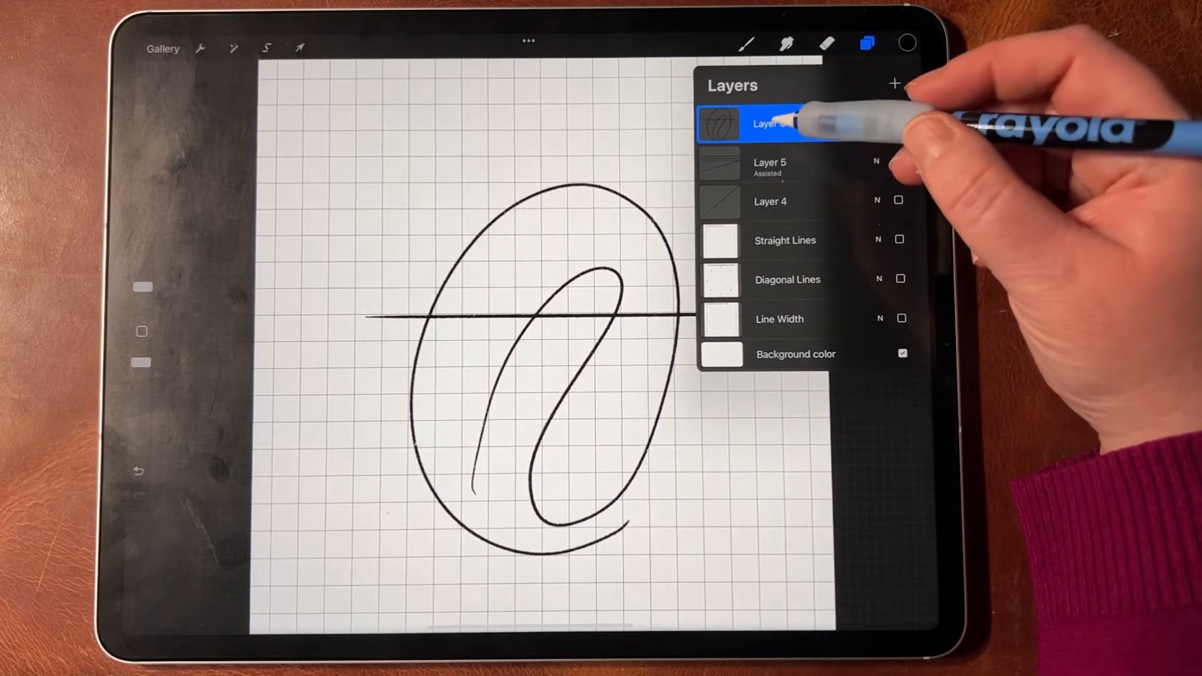
left_click(766, 122)
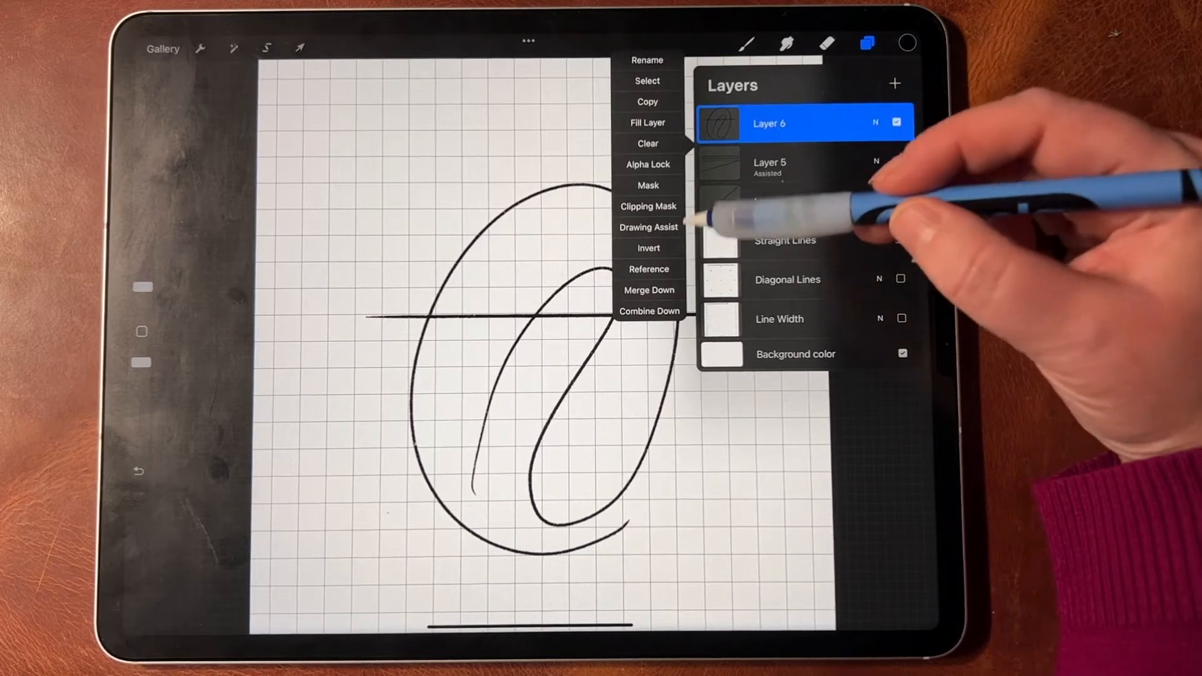
left_click(648, 227)
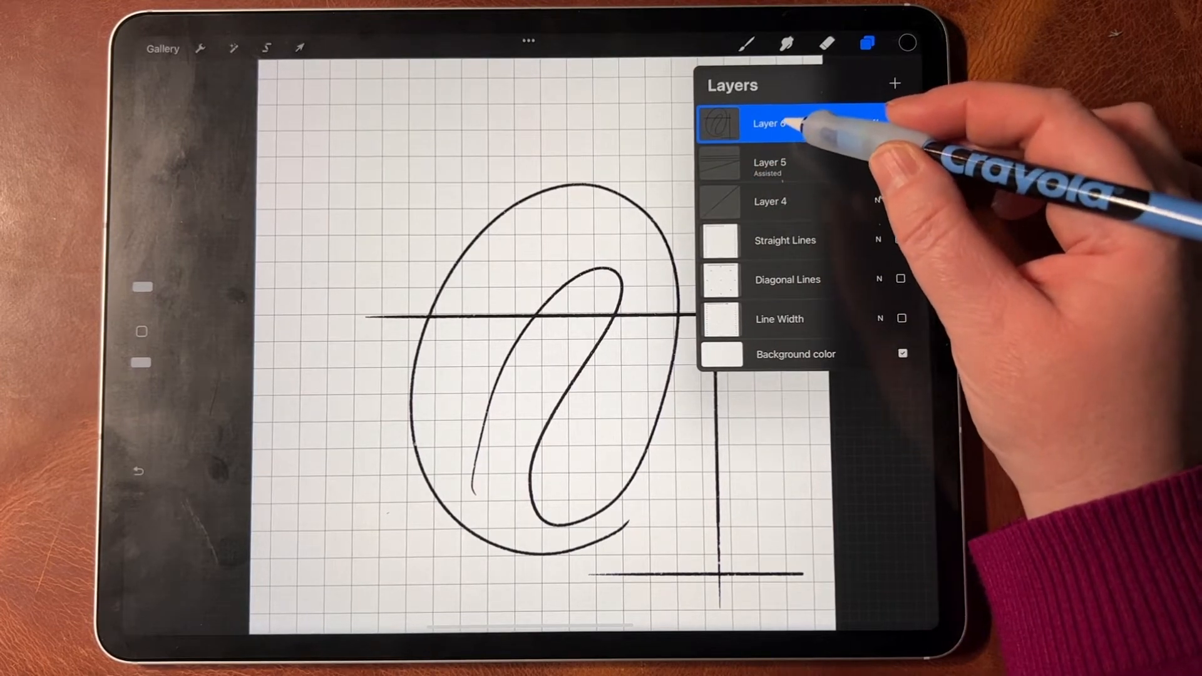
left_click(771, 124)
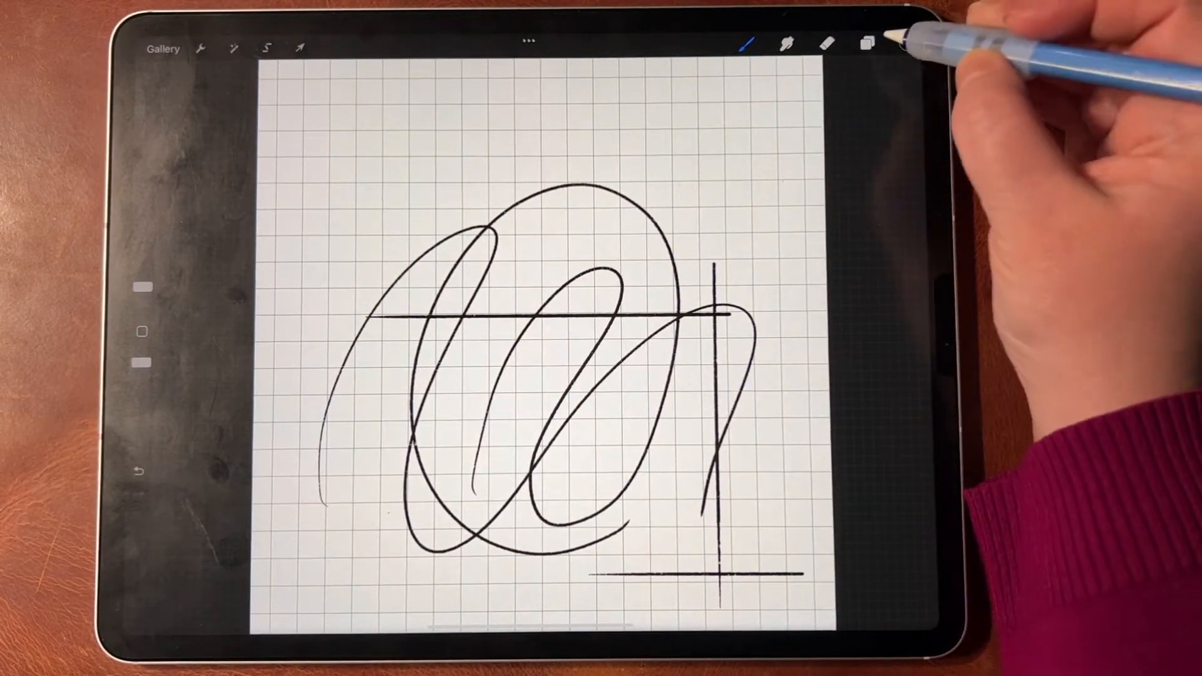
Hide Layer 6 and rotate the 2D Grid guide diagonally with assisted drawing on
left_click(865, 44)
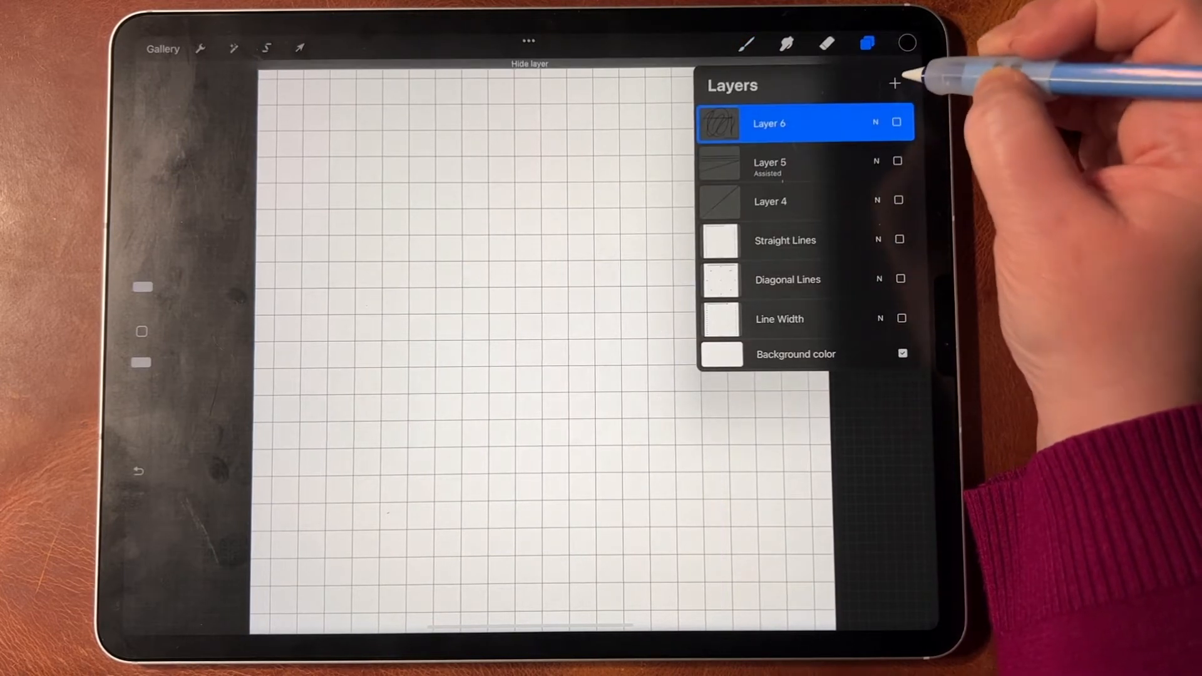
left_click(894, 83)
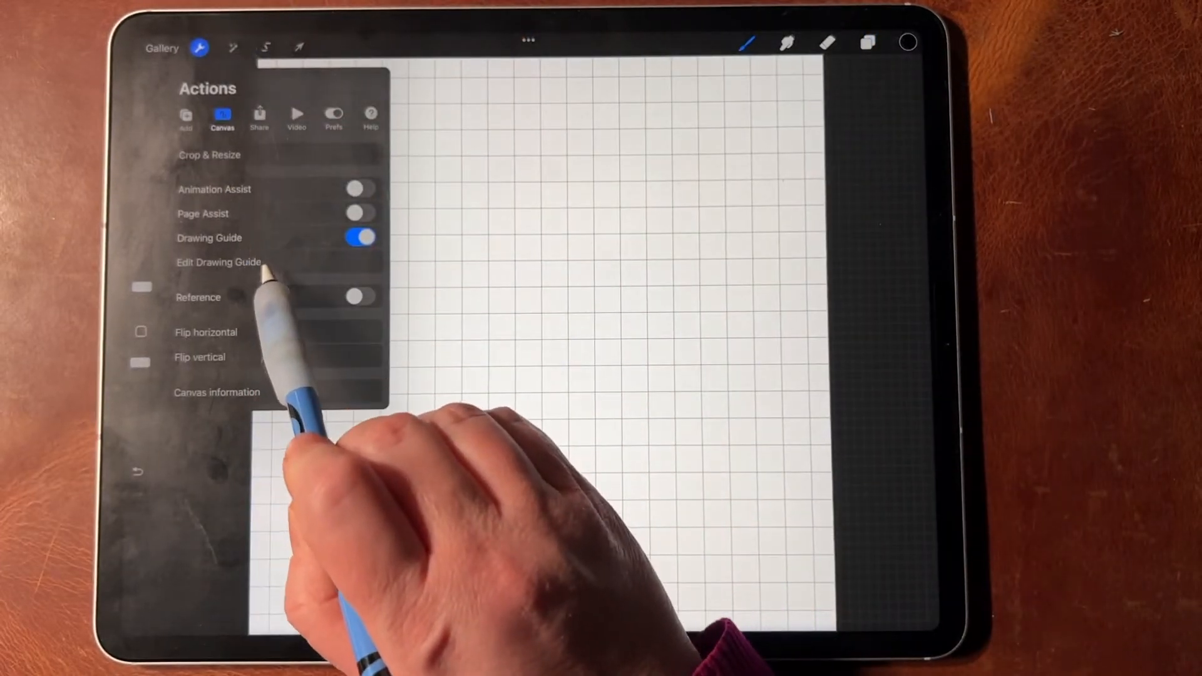
left_click(218, 262)
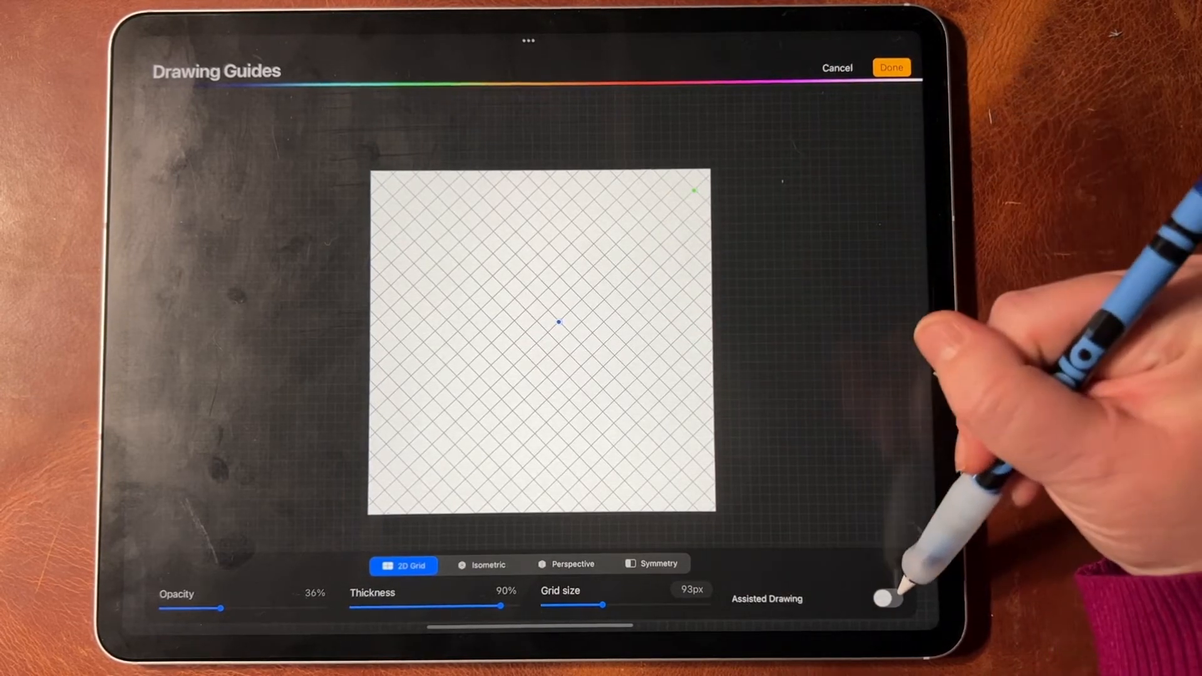
left_click(890, 68)
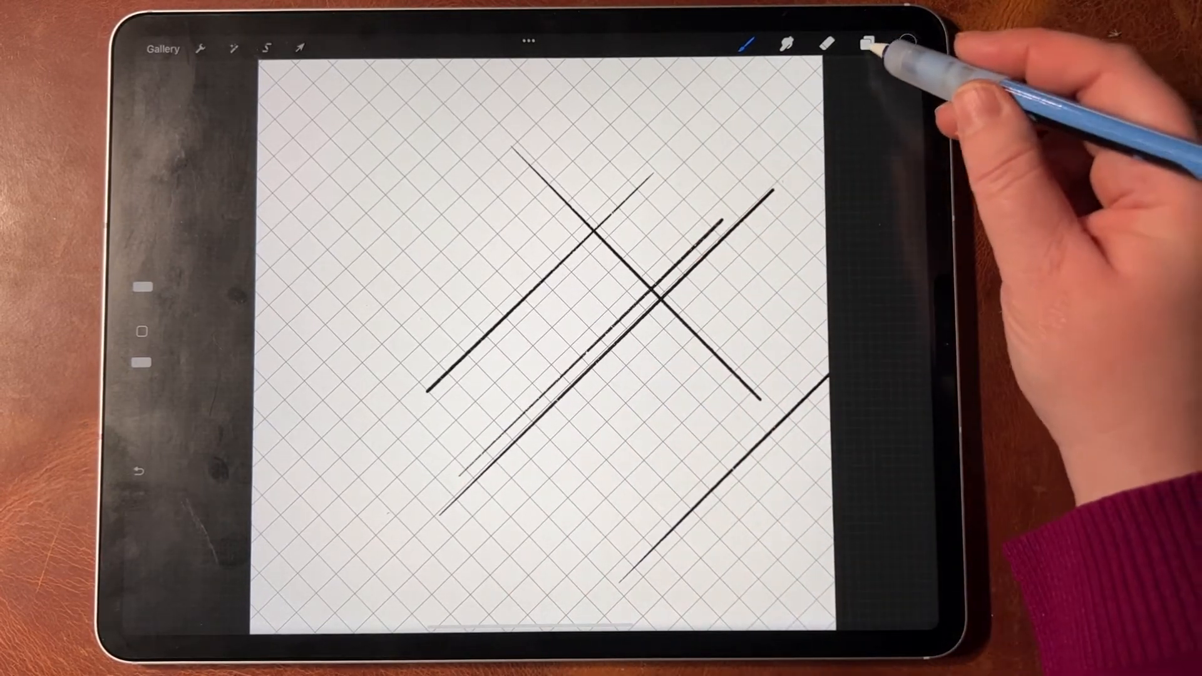
Hide Layer 7 with the diagonal strokes and bring up Actions > Canvas
left_click(866, 44)
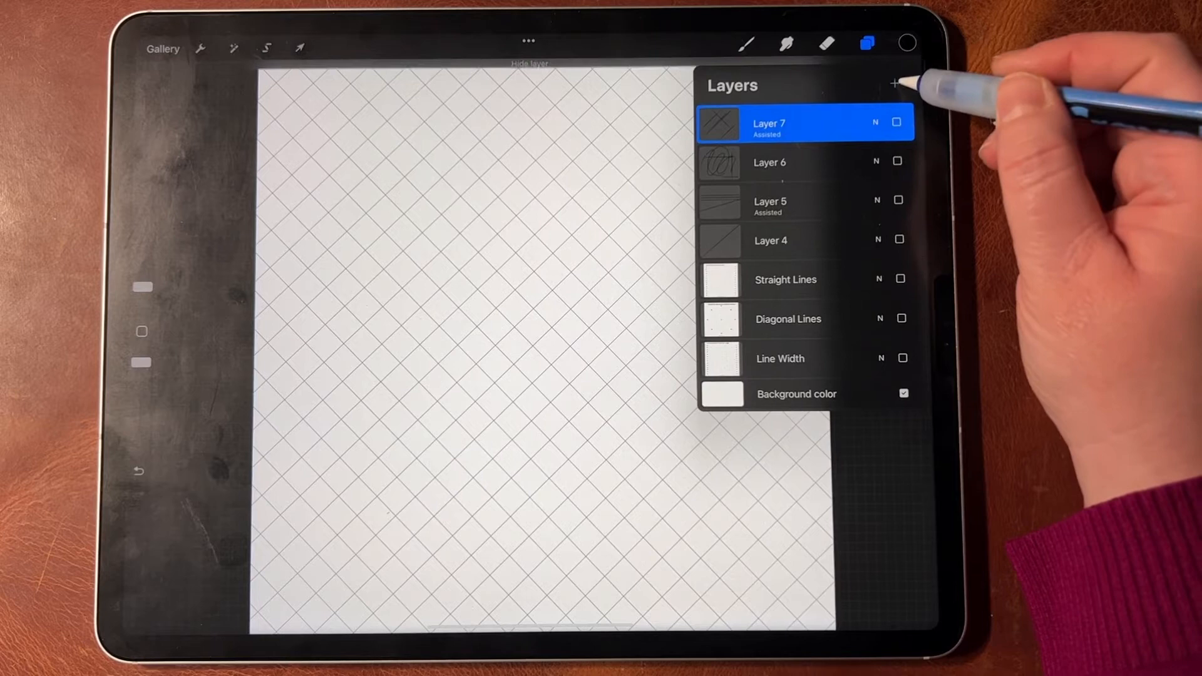
left_click(200, 49)
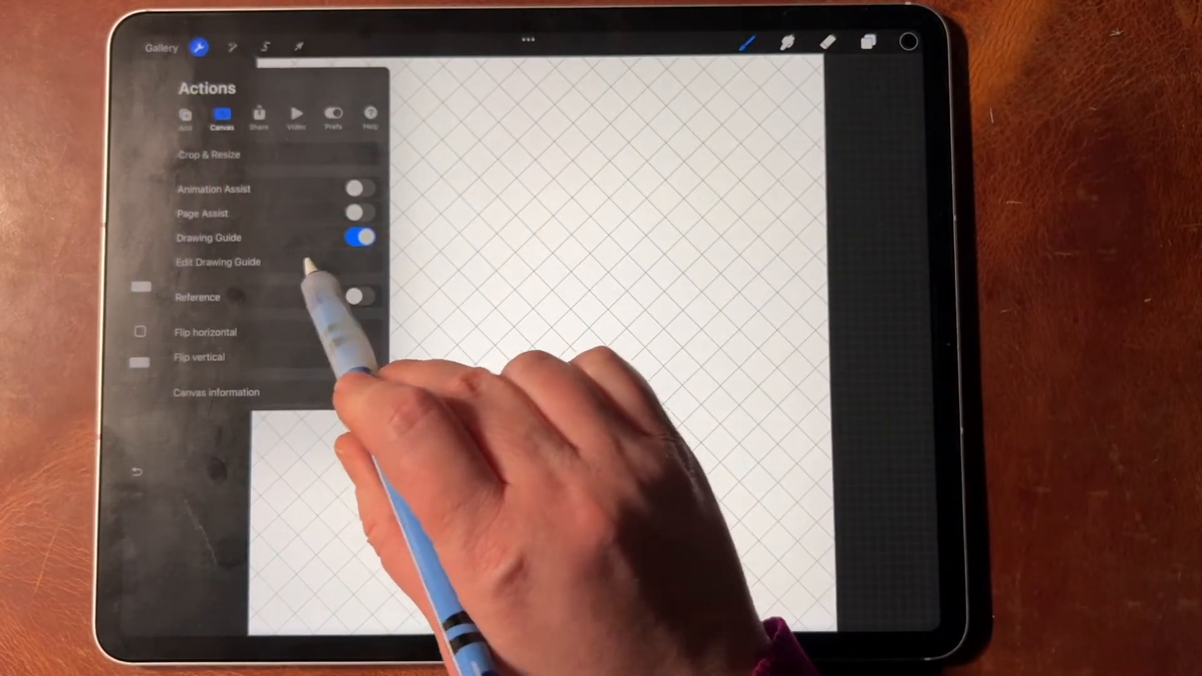
Switch the drawing guide to an Isometric grid with Assisted Drawing on
left_click(217, 262)
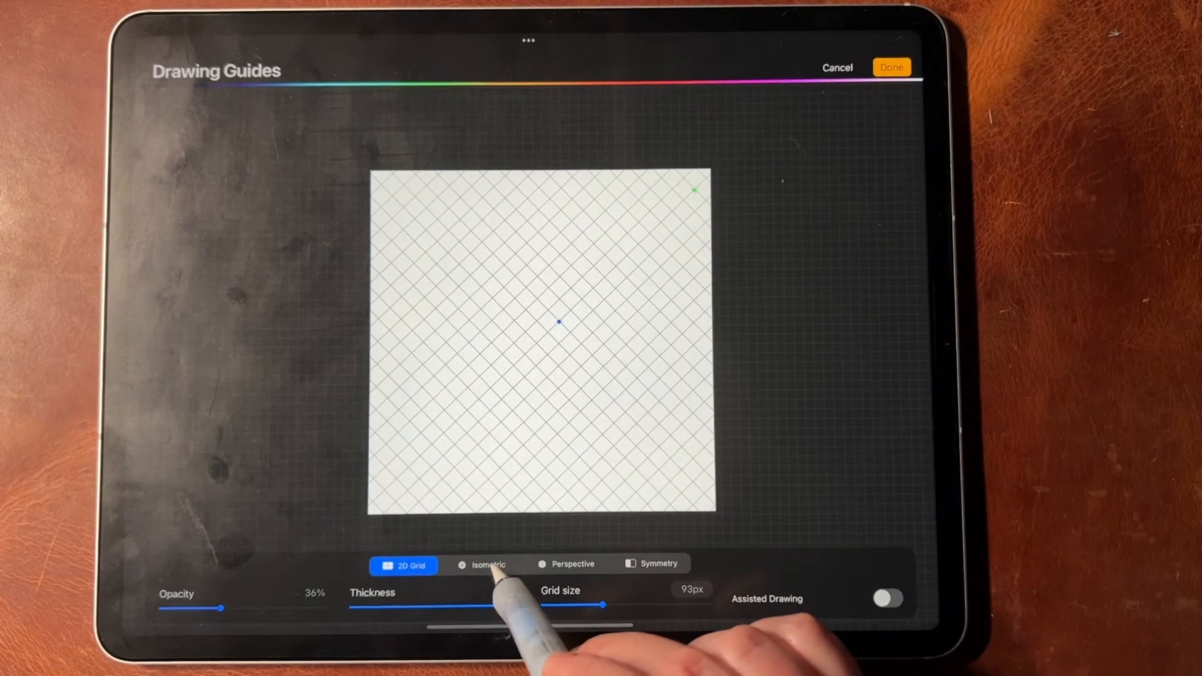
left_click(481, 565)
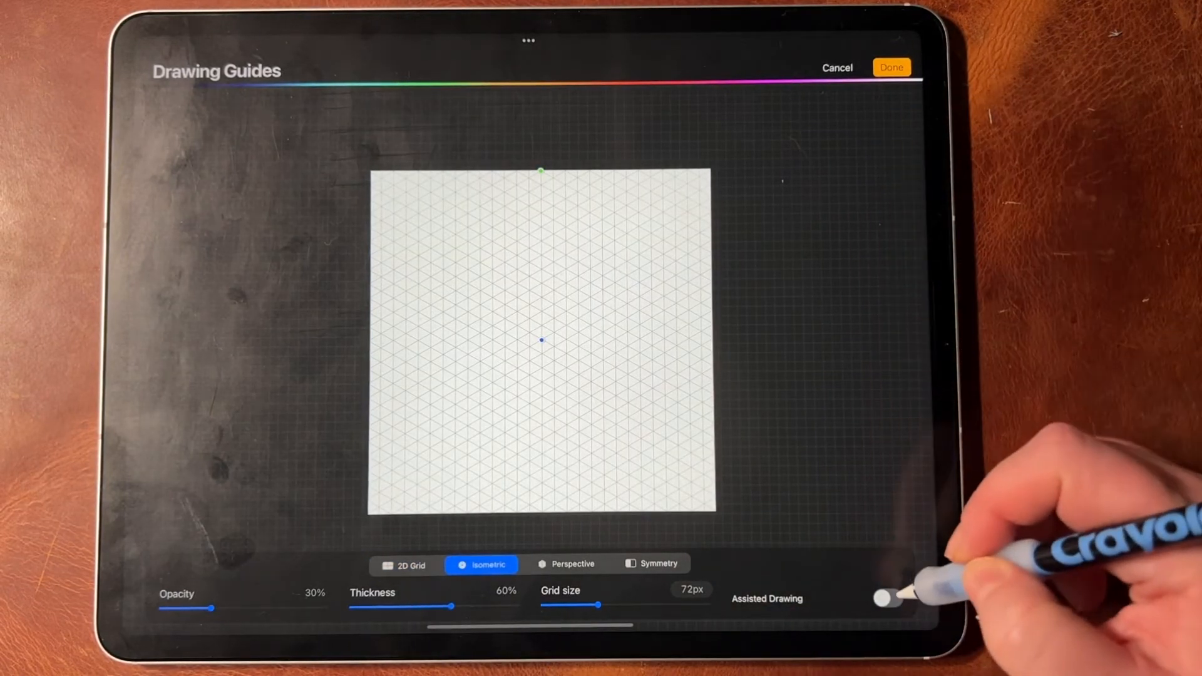
left_click(890, 67)
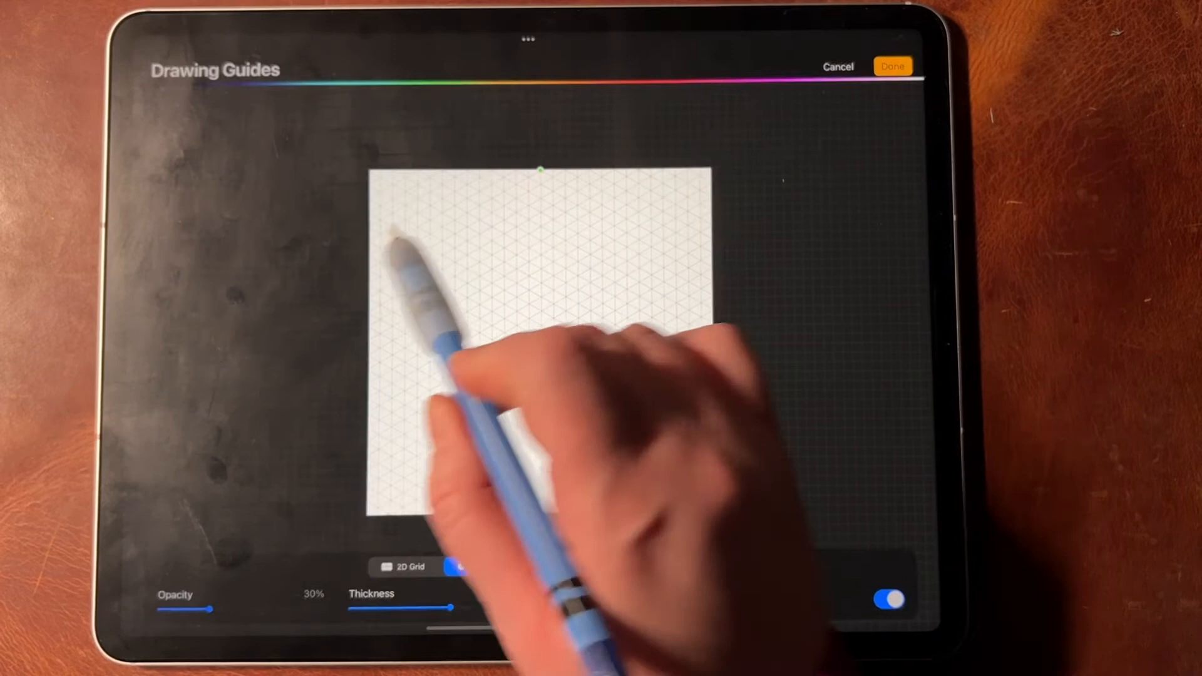
Rotate the isometric grid horizontal, confirm it, and add Layer 9 after drawing the baselines
left_click(481, 565)
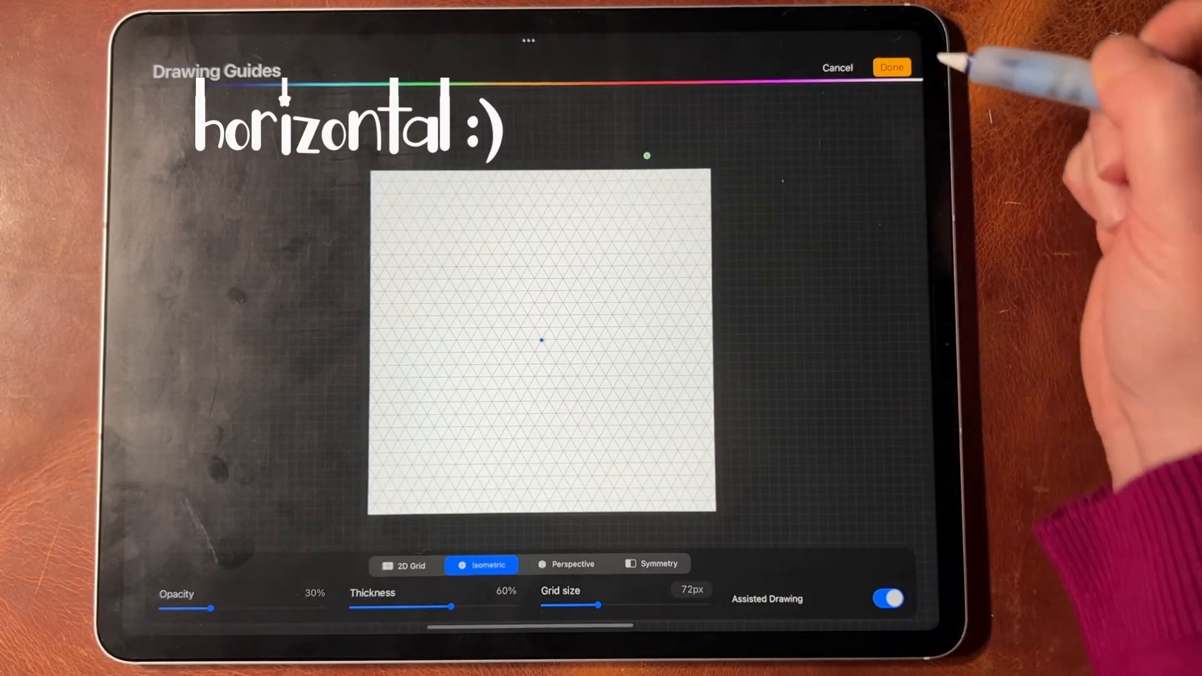
left_click(890, 68)
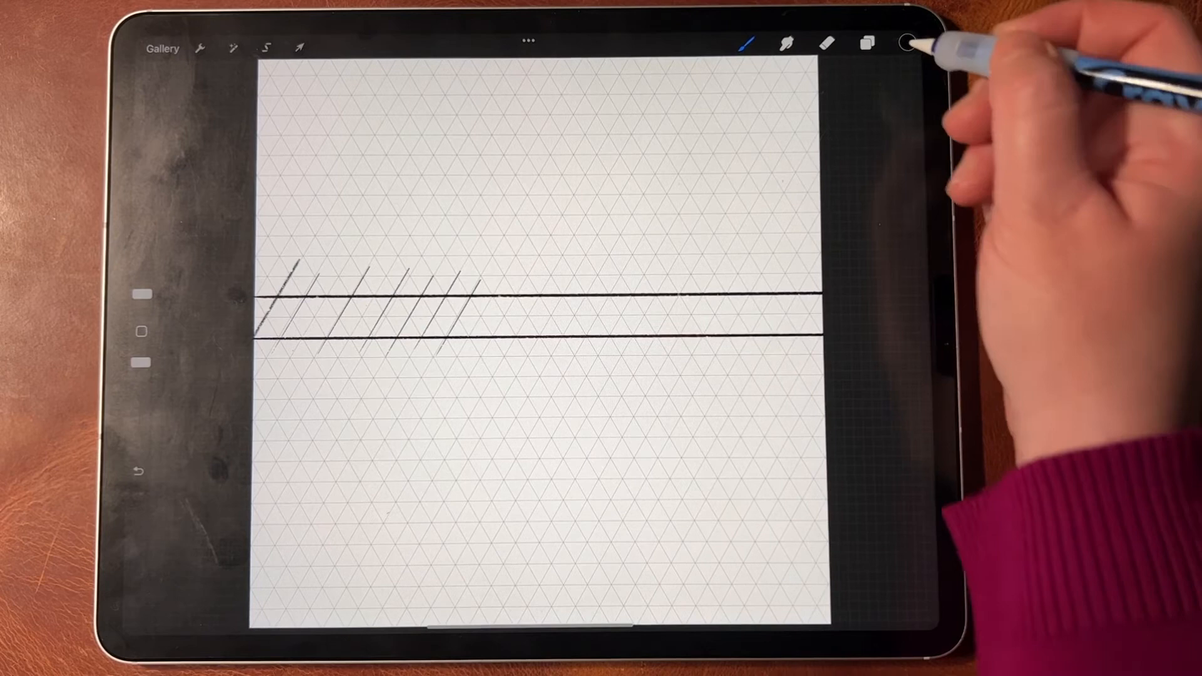
left_click(866, 44)
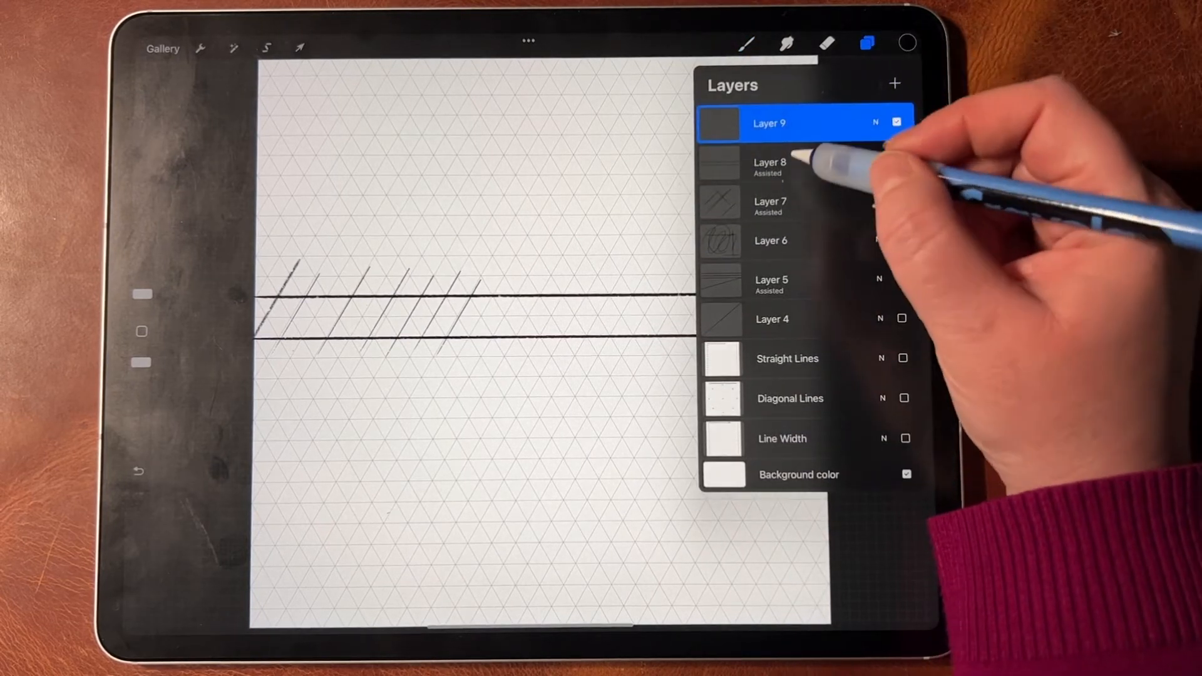
Letter a cursive 'b' between the slanted guidelines on the new layer
left_click(771, 167)
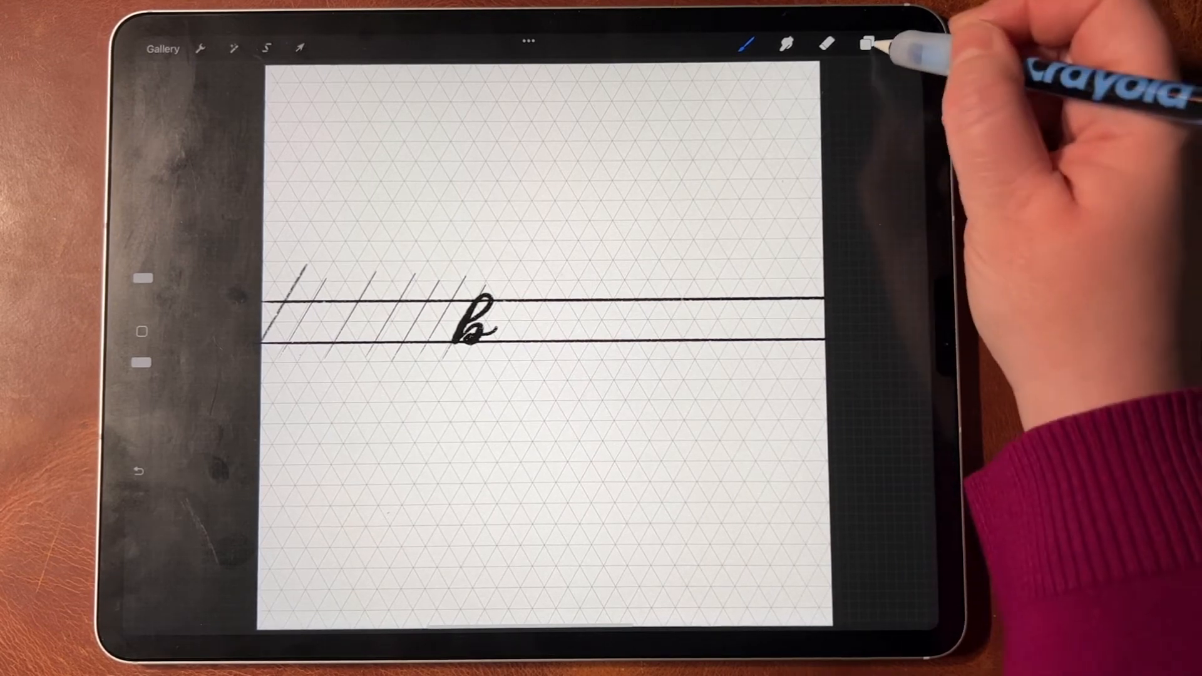
left_click(865, 44)
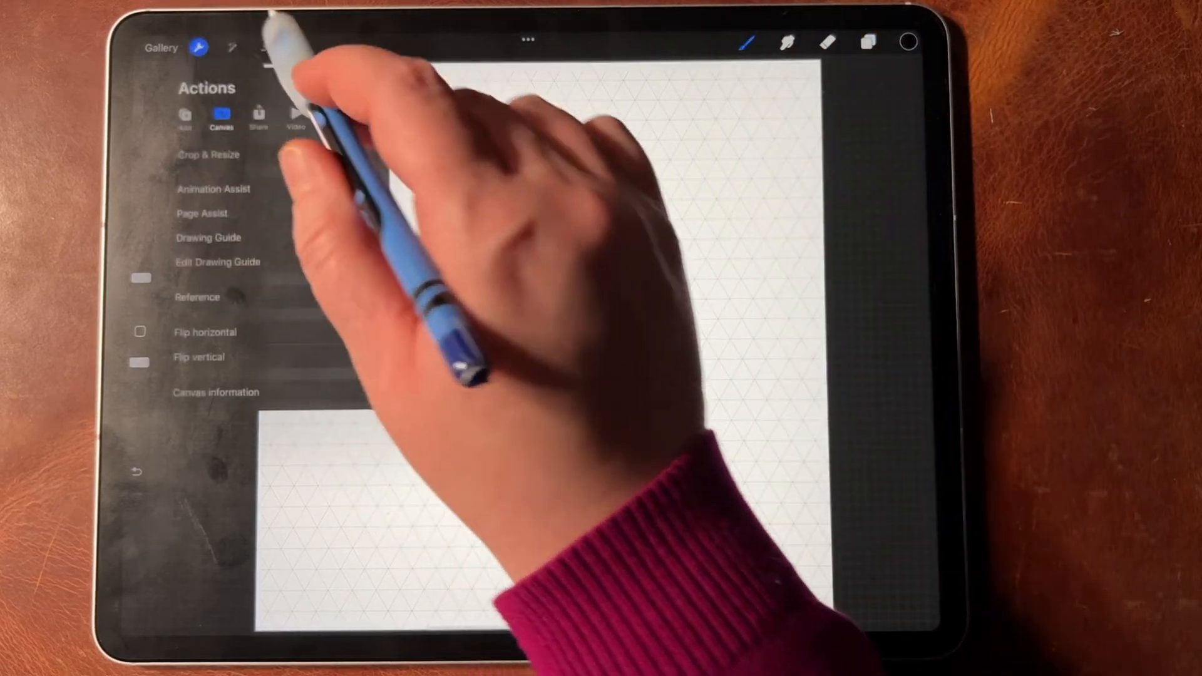
Switch the guide to Perspective with one vanishing point placed near the top of the canvas
left_click(217, 262)
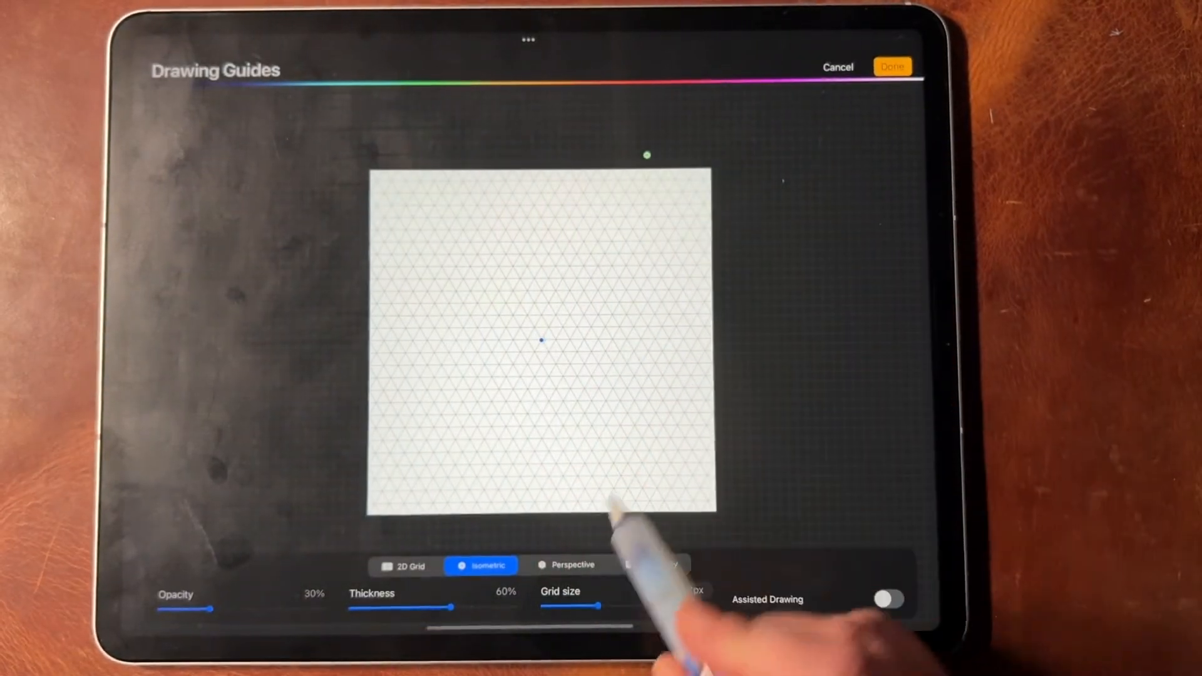
left_click(571, 565)
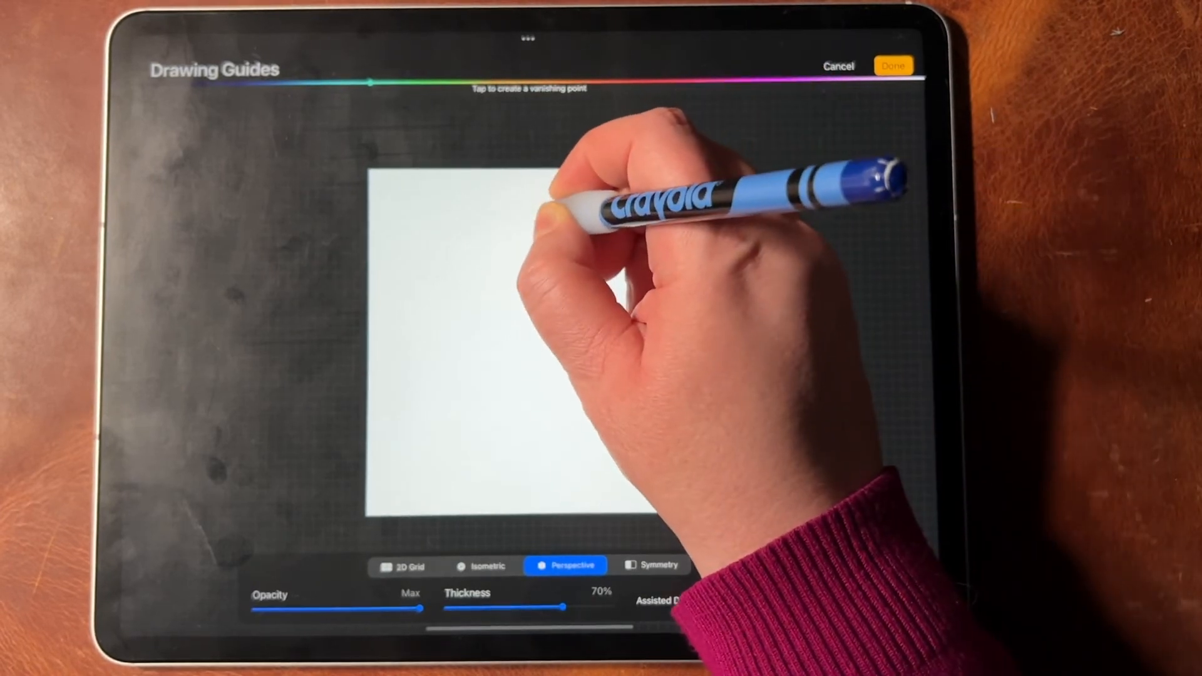
left_click(535, 226)
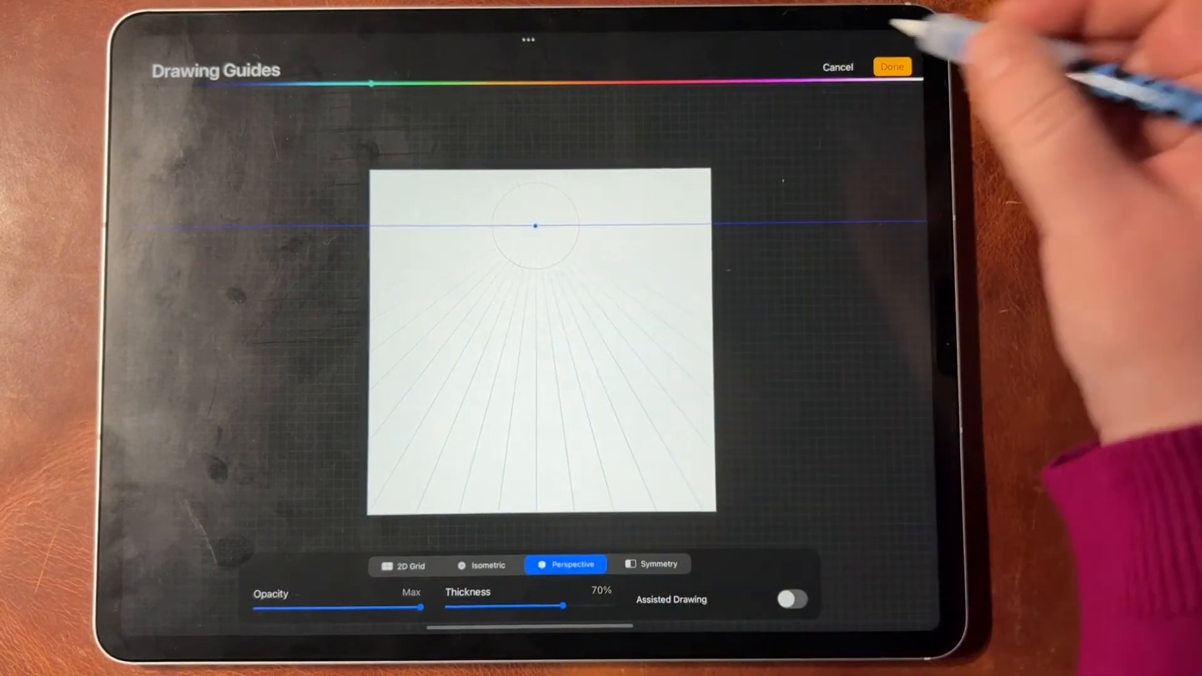
left_click(892, 67)
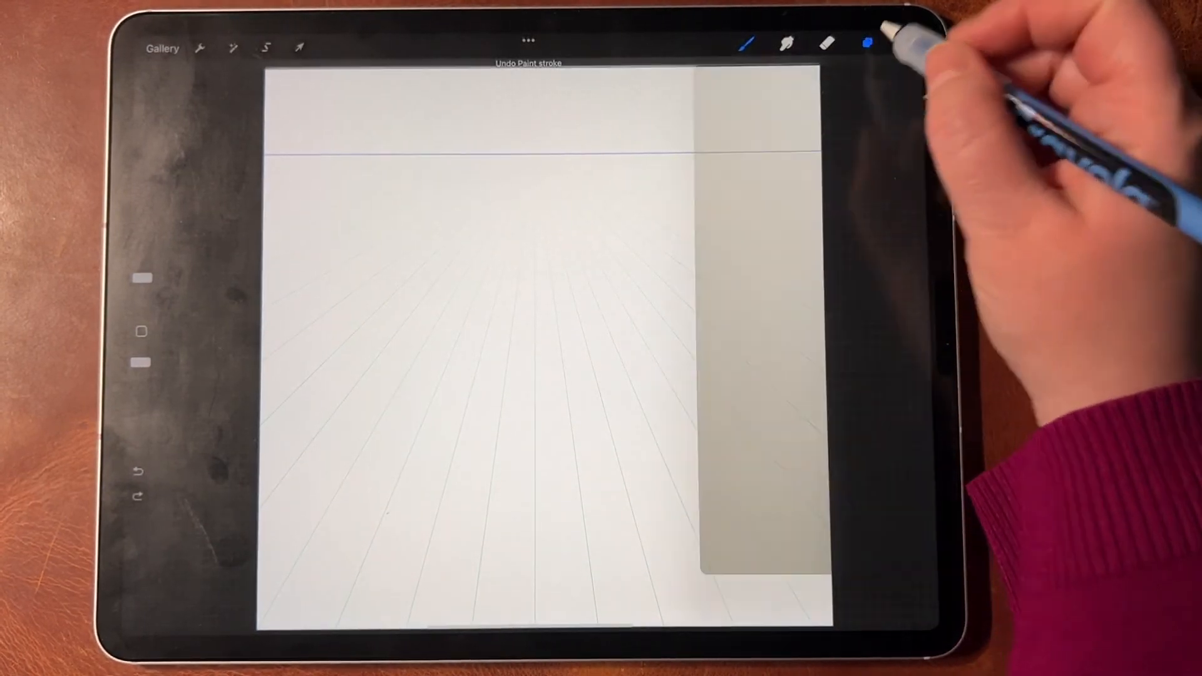
Enable Assisted Drawing so strokes snap to the perspective lines
left_click(201, 47)
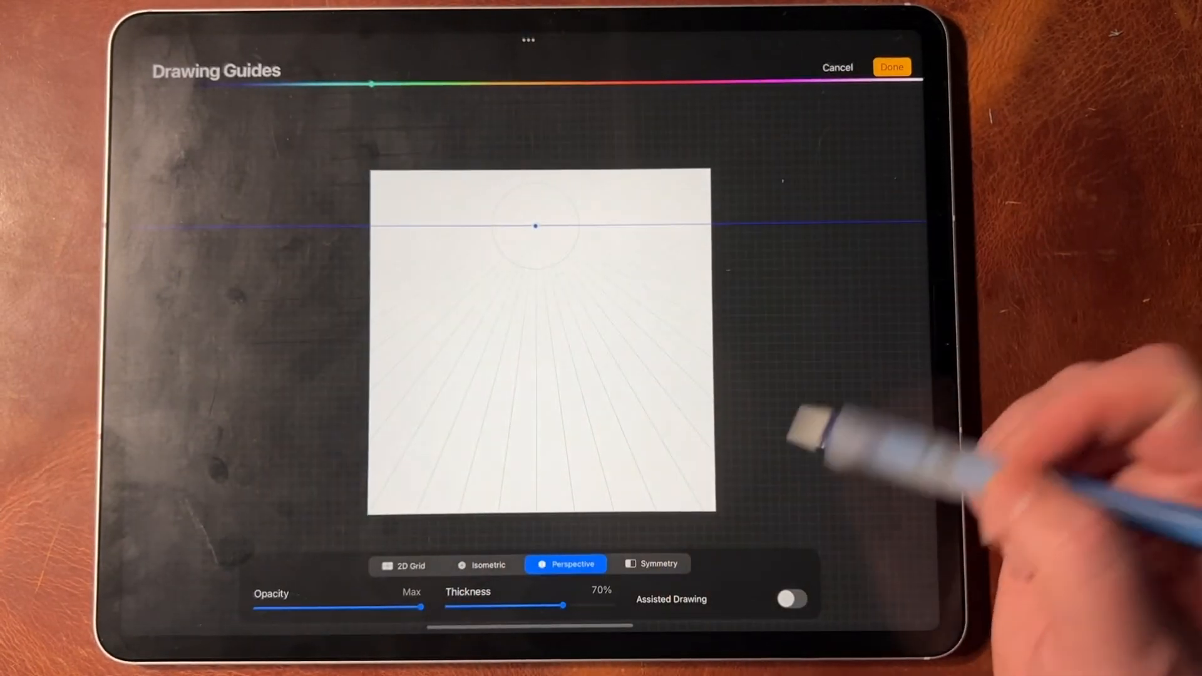
left_click(794, 599)
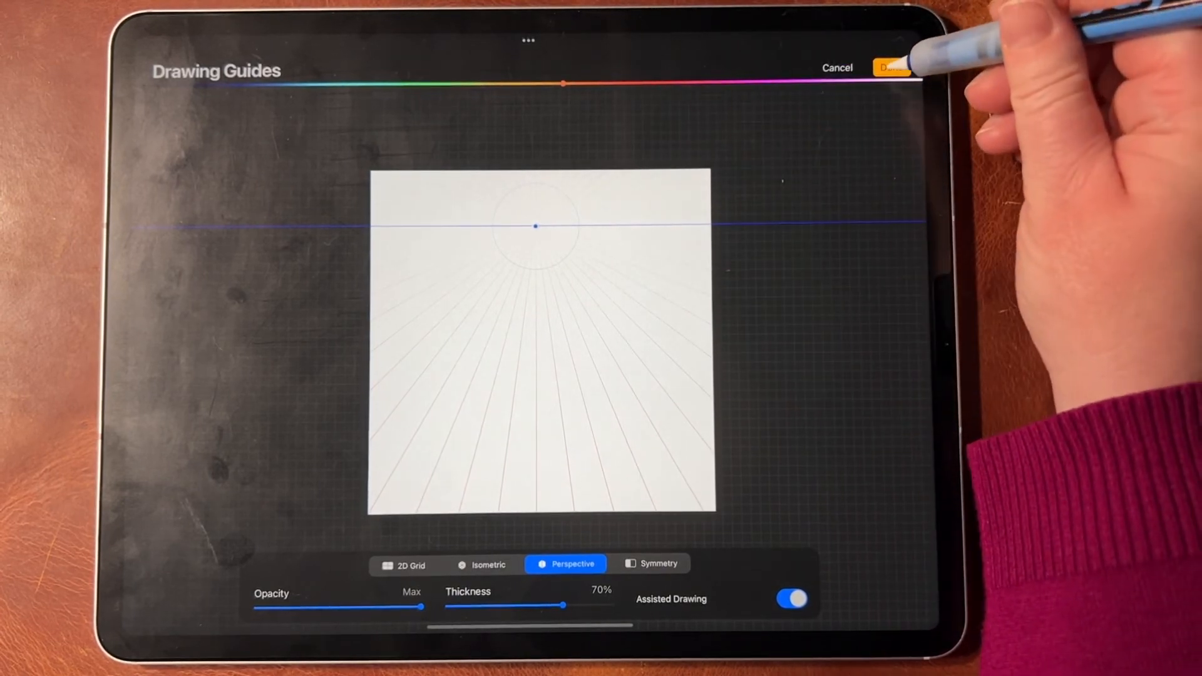
left_click(890, 68)
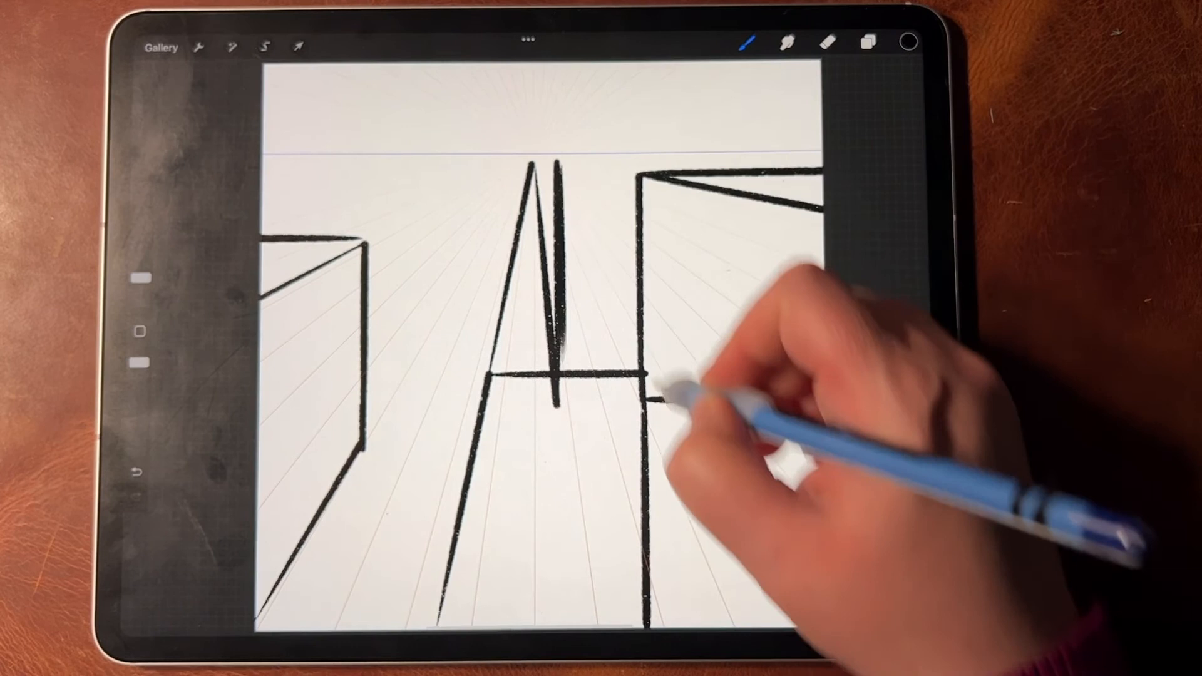
left_click(139, 471)
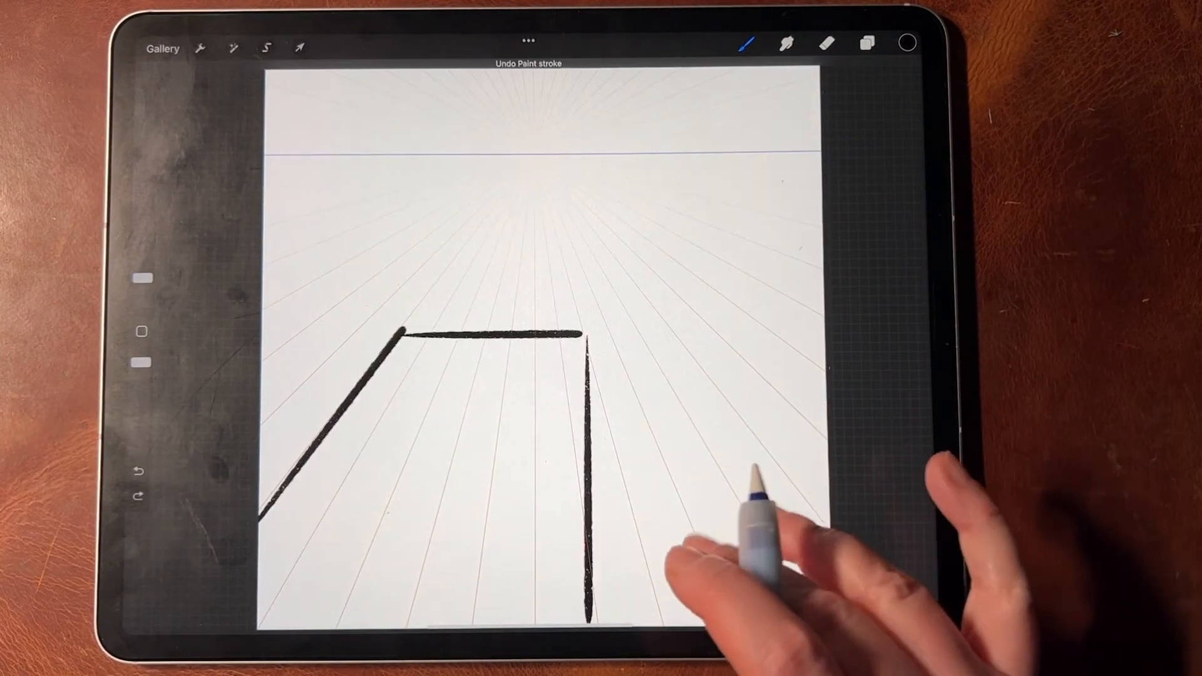
left_click(139, 471)
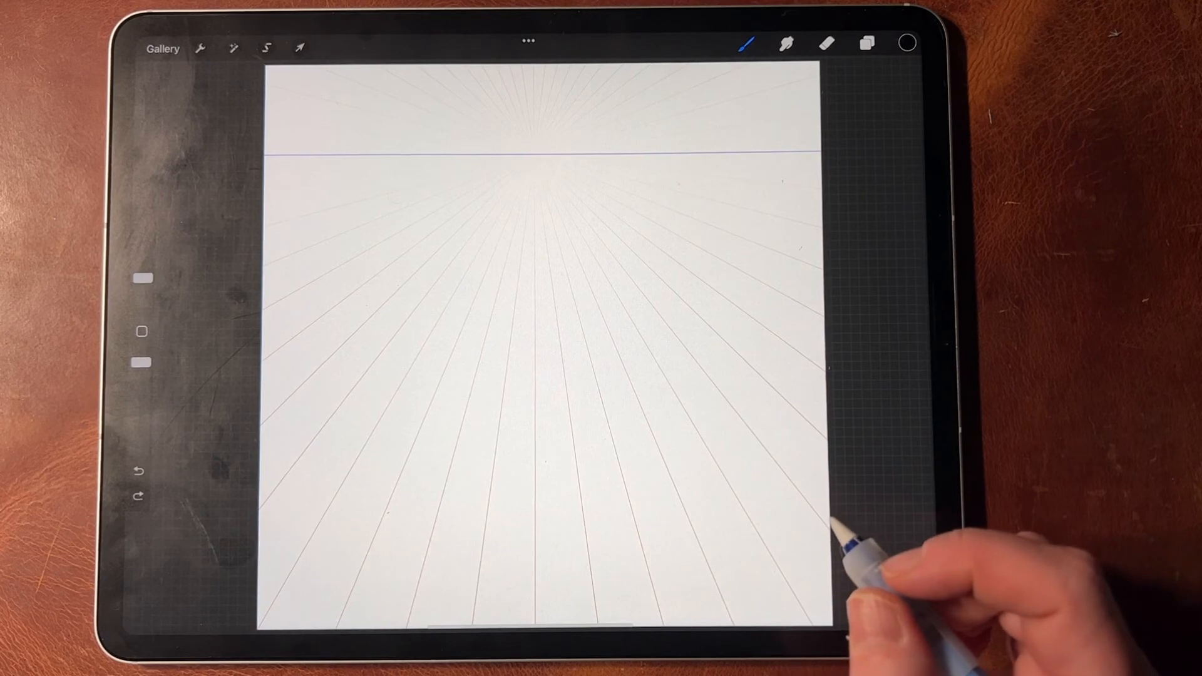
left_click(201, 46)
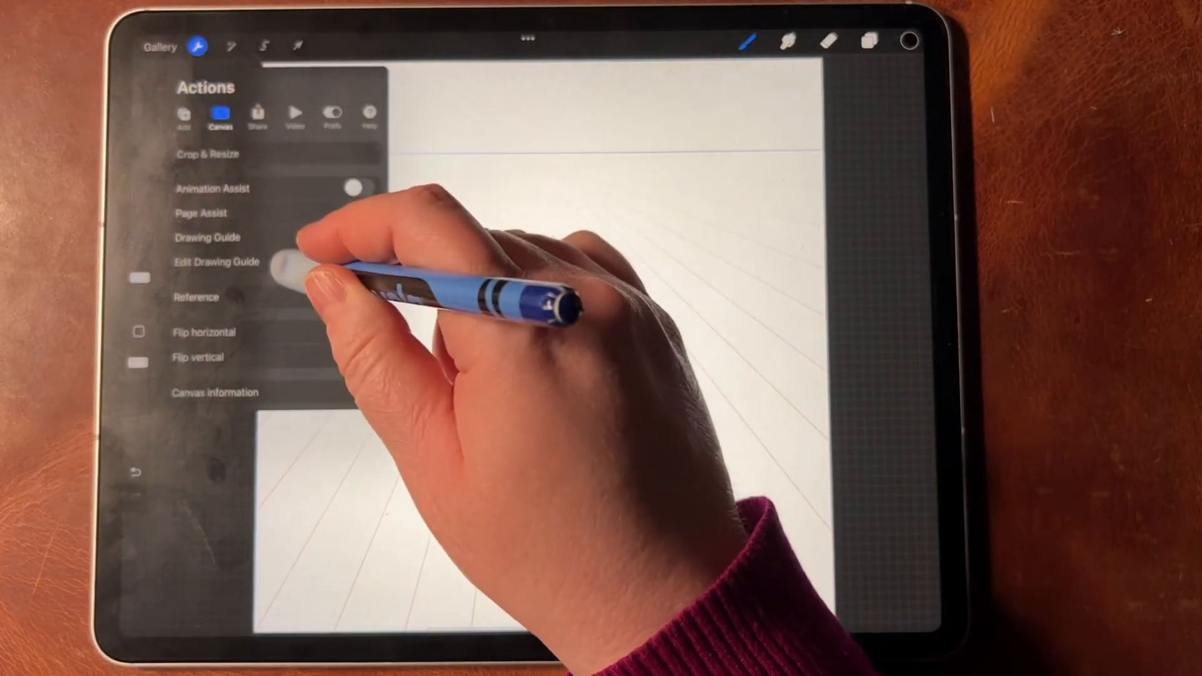
Switch the guide to radial symmetry and return to the layers list
left_click(215, 262)
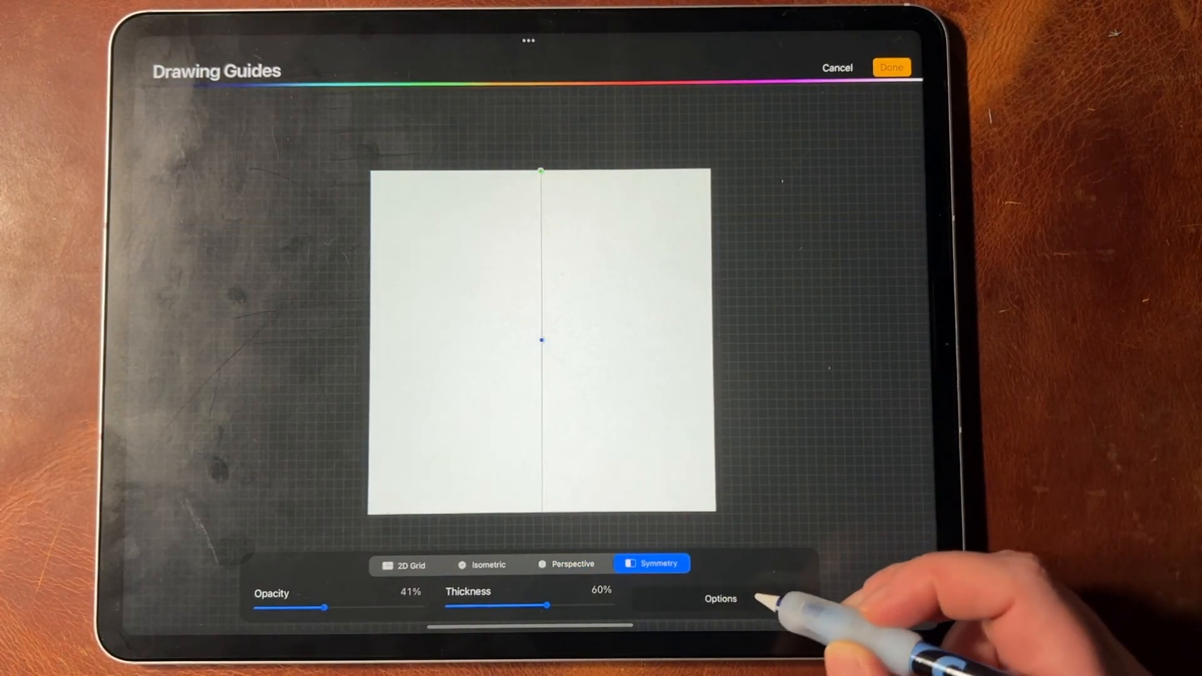
left_click(719, 598)
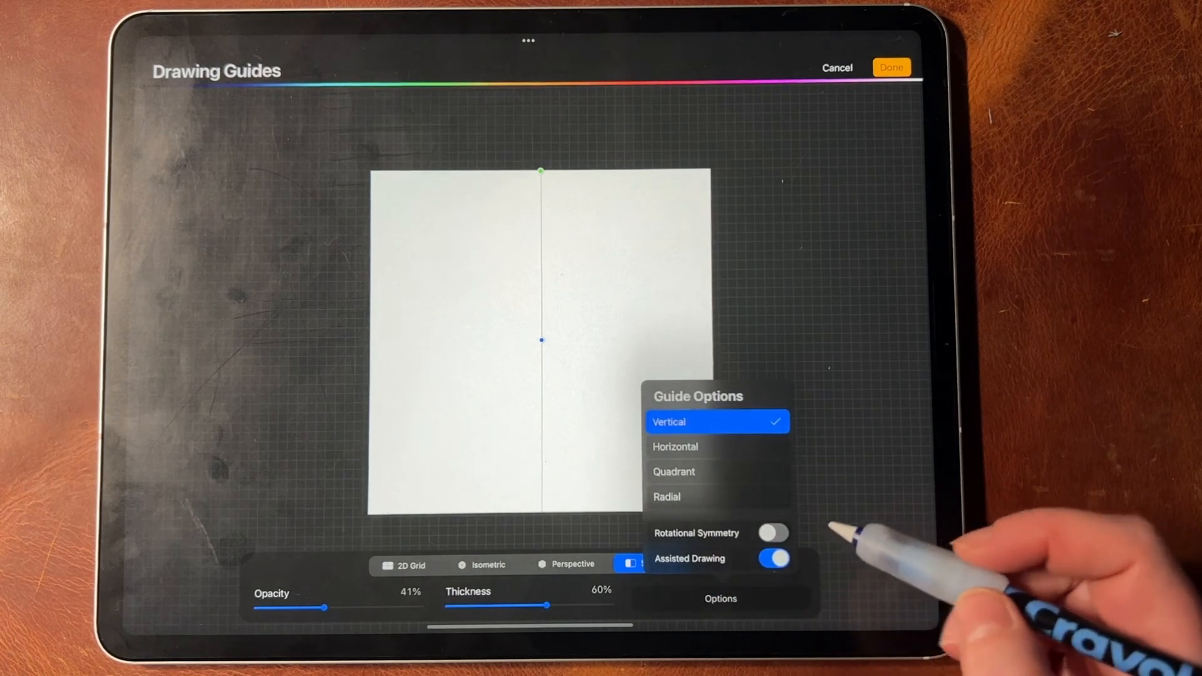
left_click(772, 532)
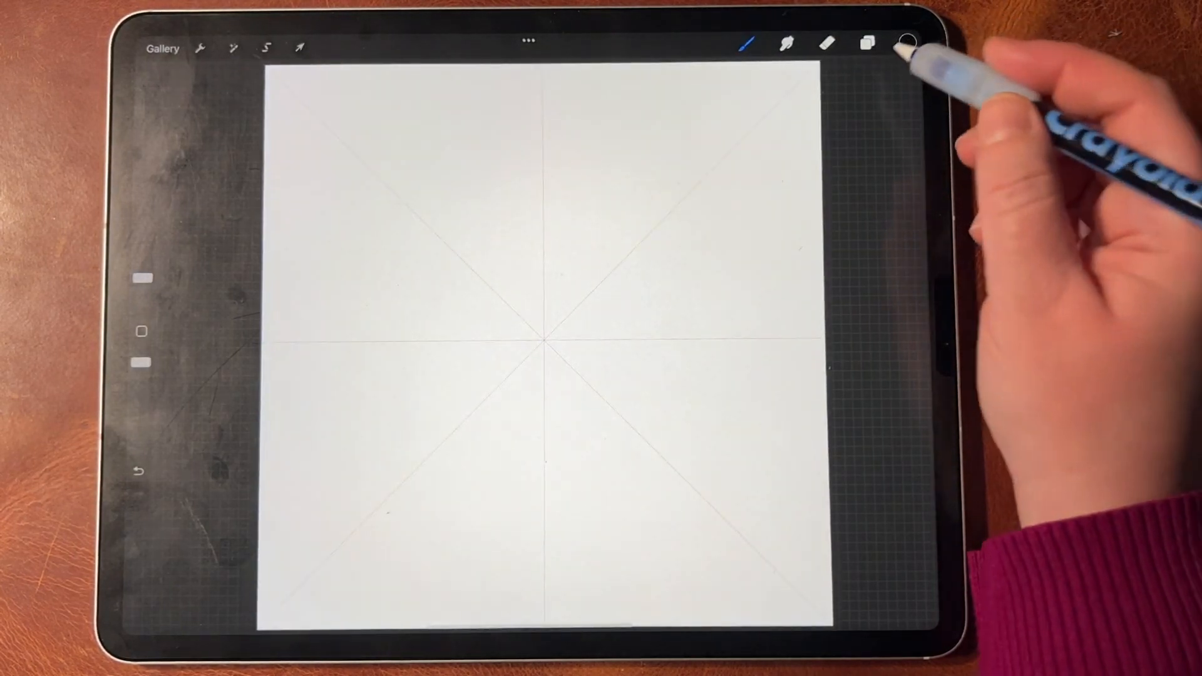
left_click(867, 44)
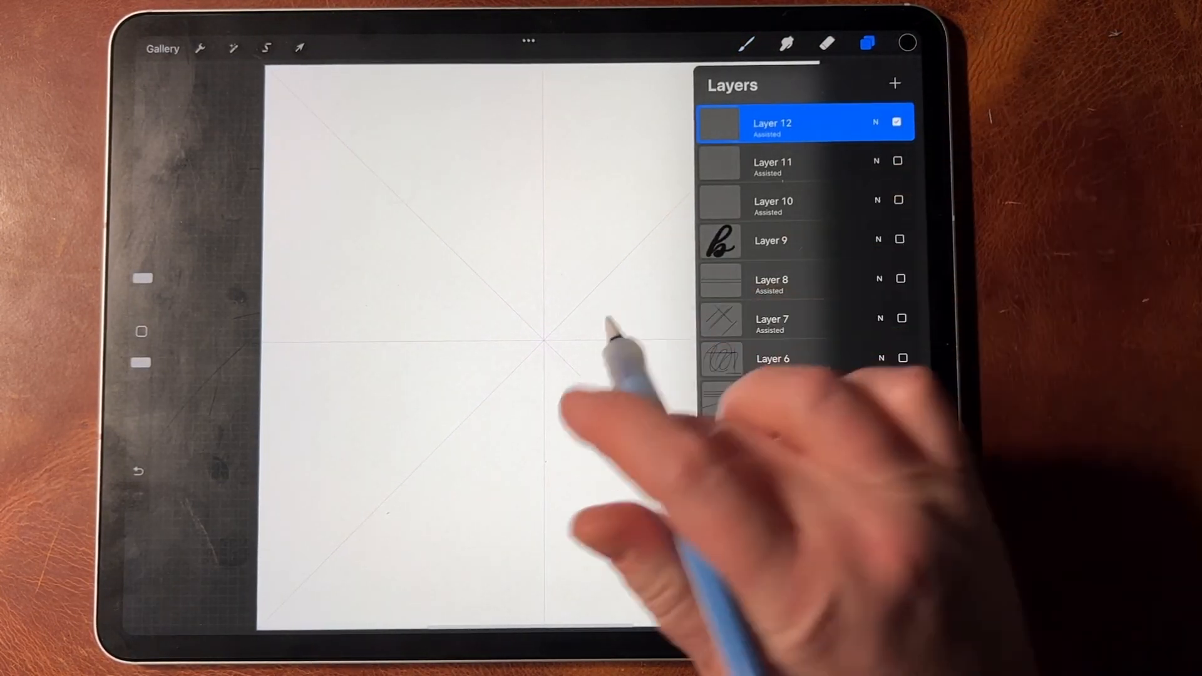